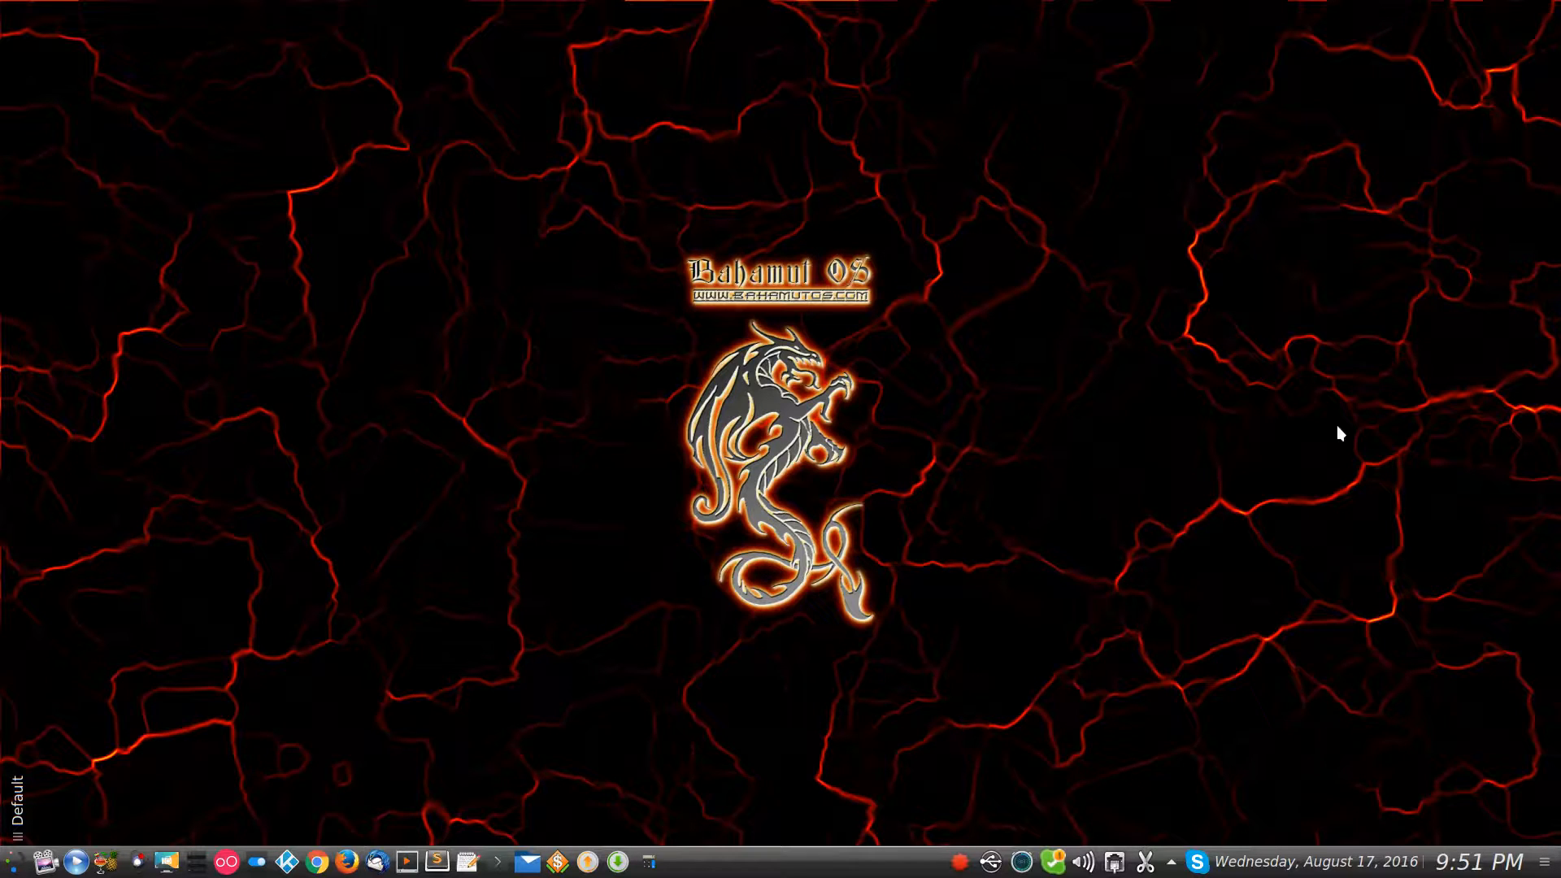
pyautogui.moveTo(1205, 440)
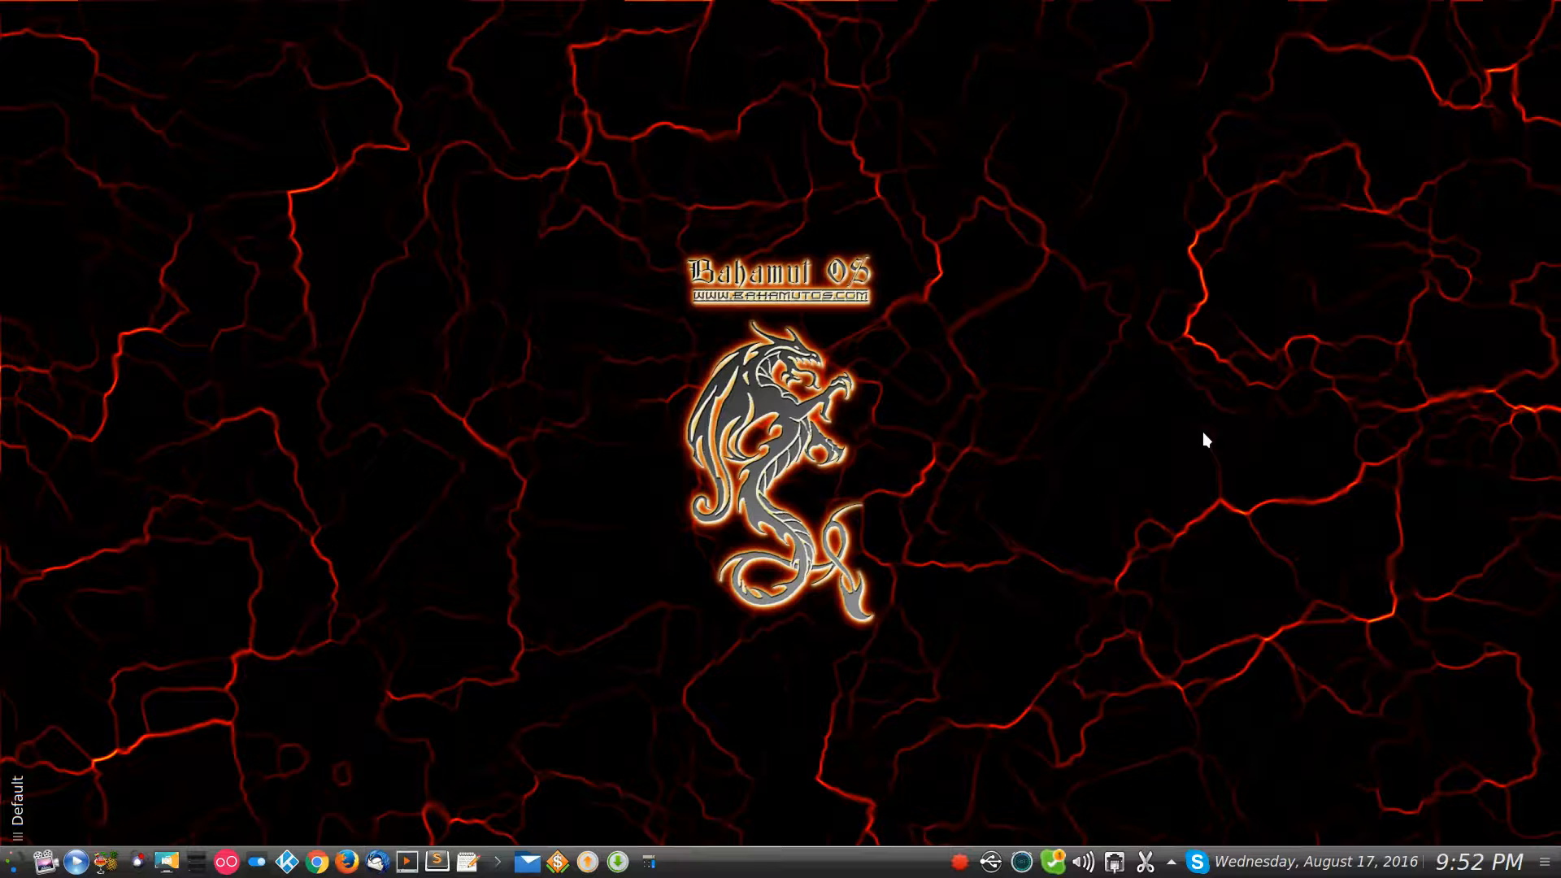
pyautogui.moveTo(1141, 455)
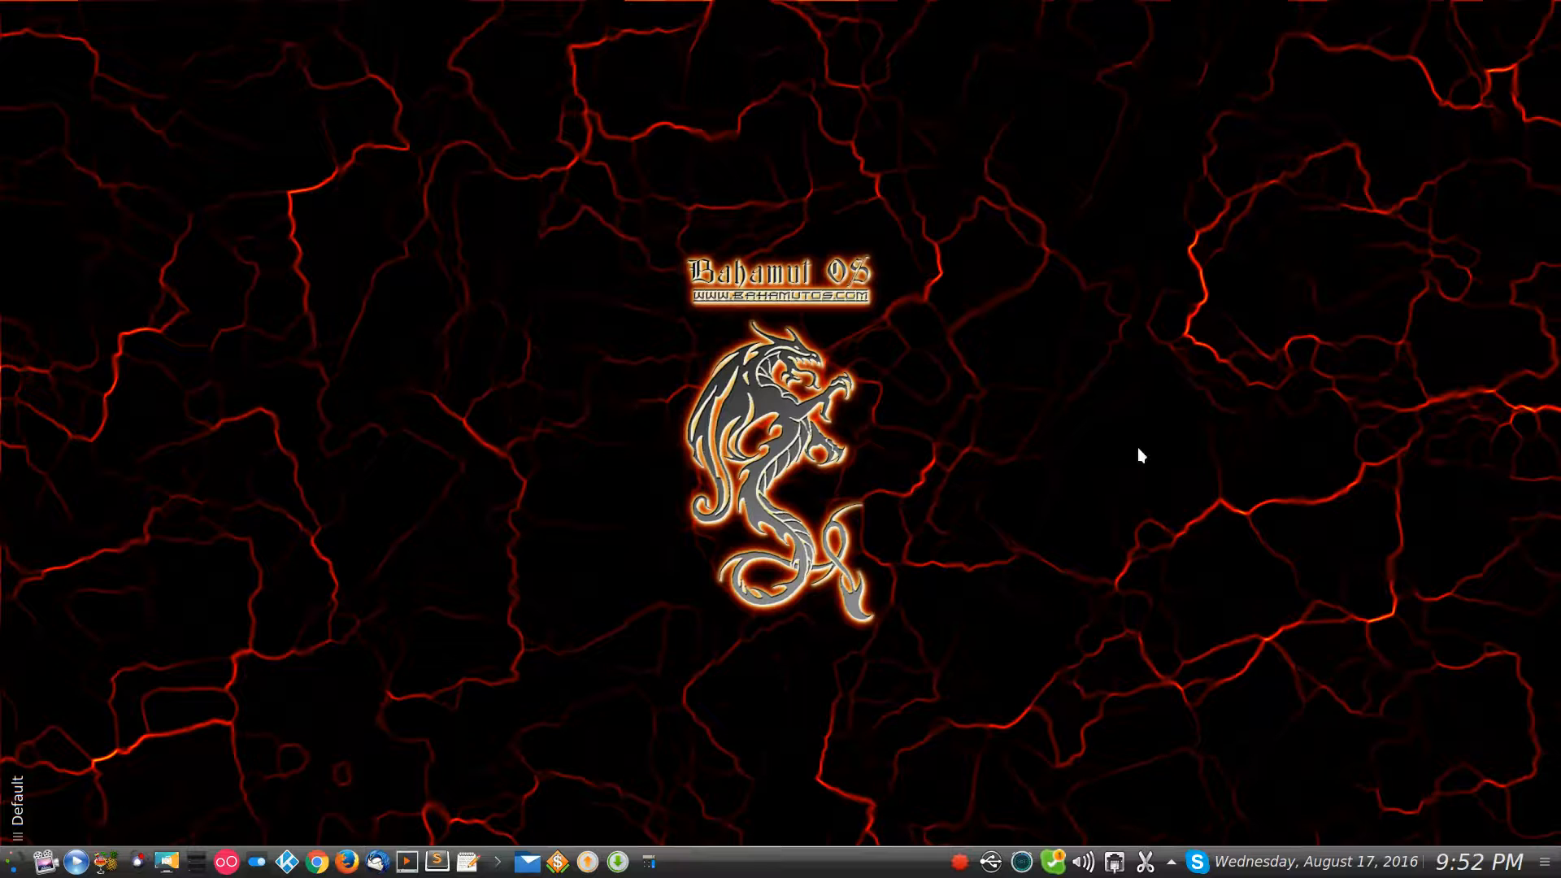
pyautogui.moveTo(309, 853)
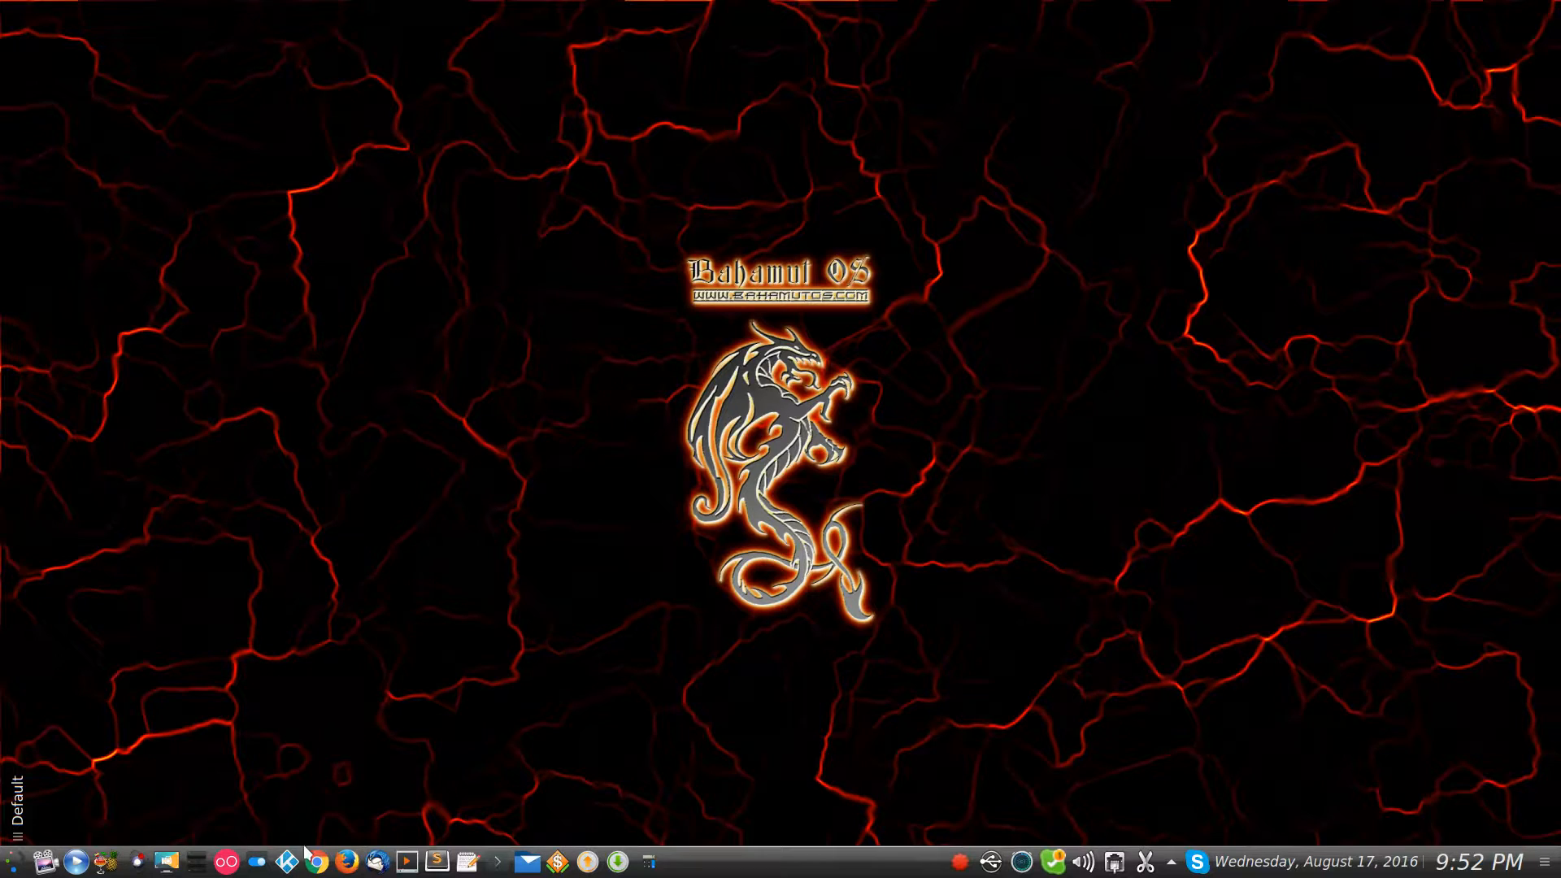
# Step: Launch Kodi and go to SYSTEM > Settings from the home menu
pyautogui.click(257, 860)
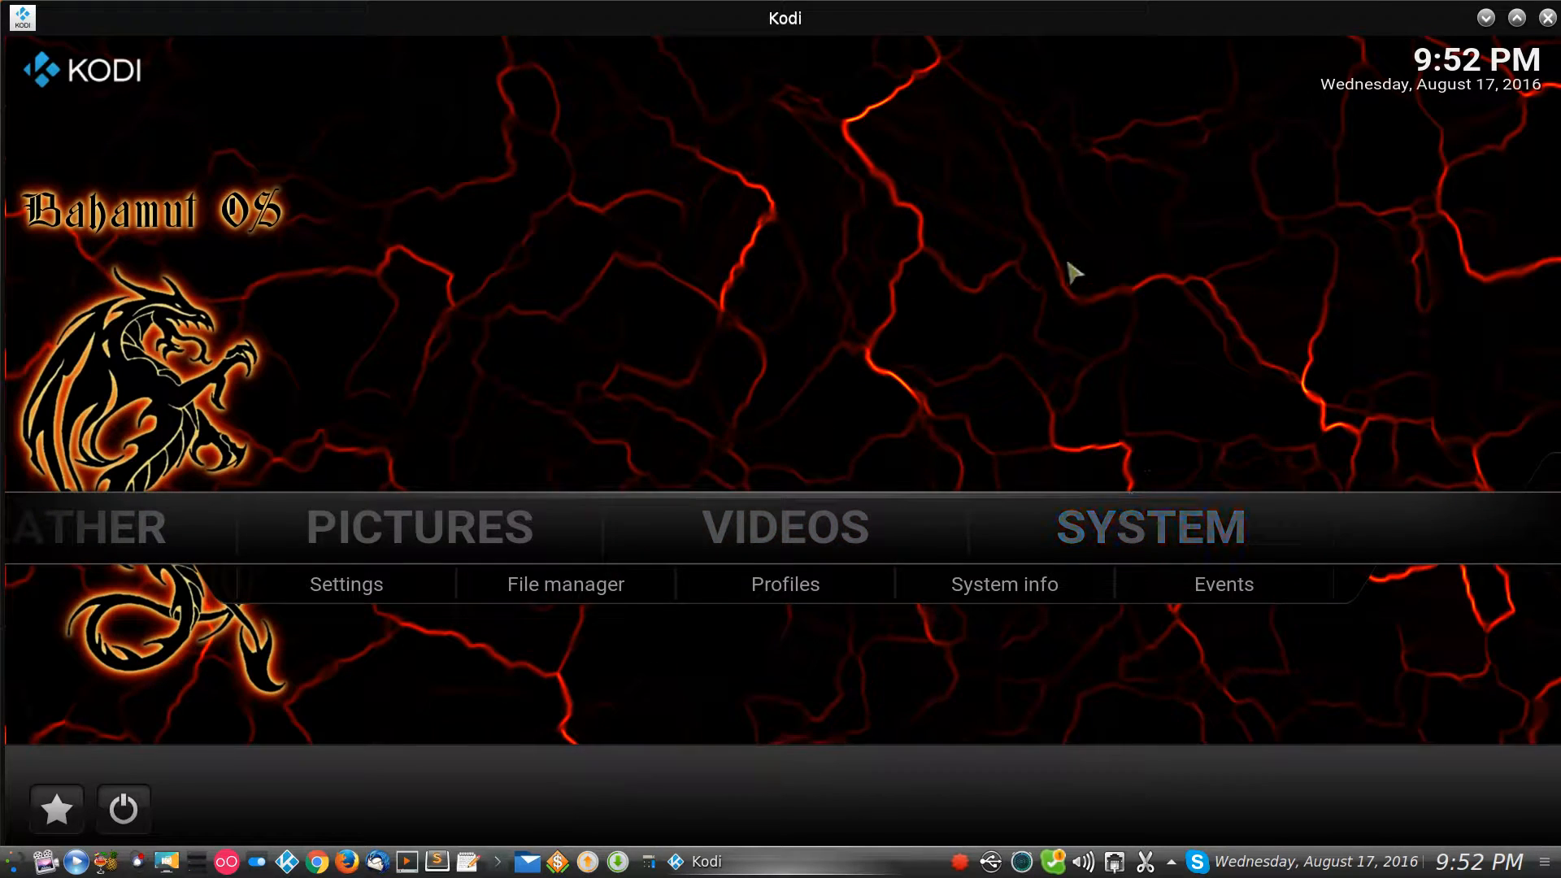
pyautogui.moveTo(857, 221)
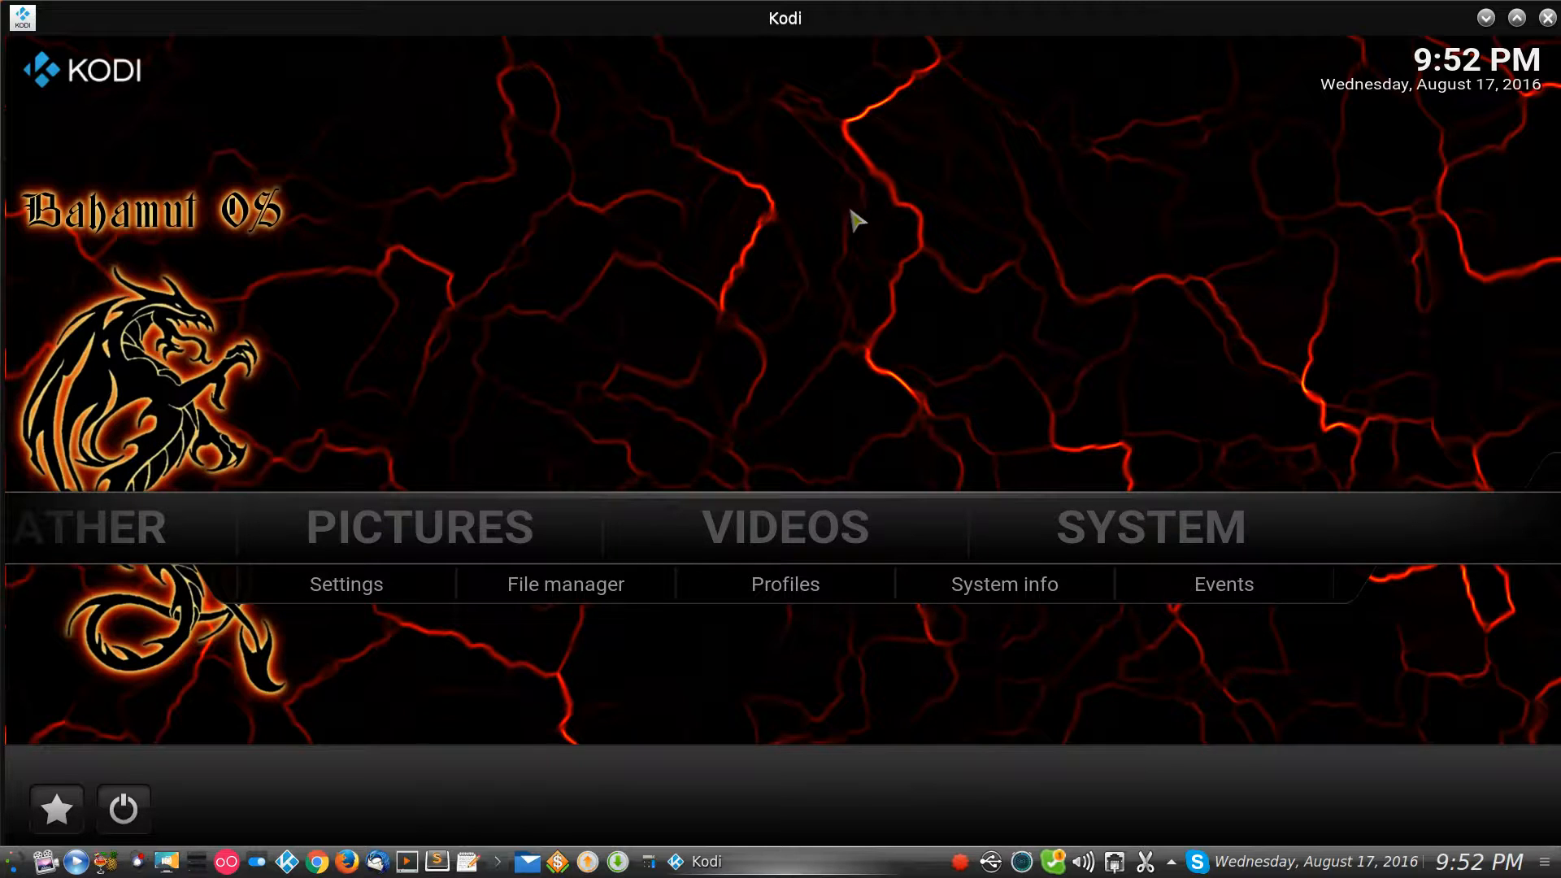
pyautogui.moveTo(1073, 498)
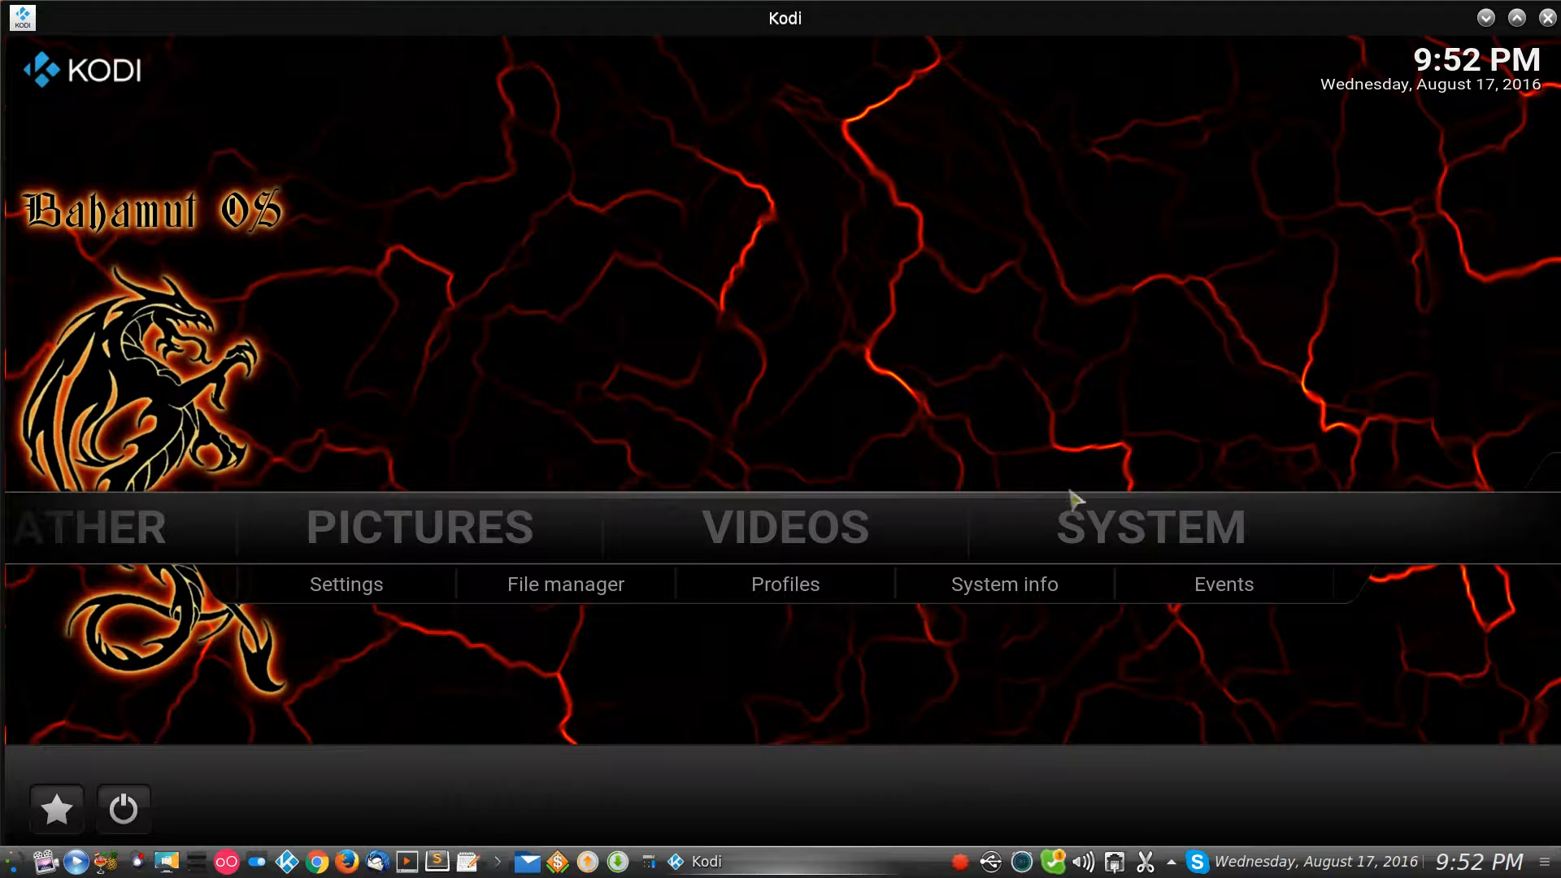
pyautogui.moveTo(1085, 557)
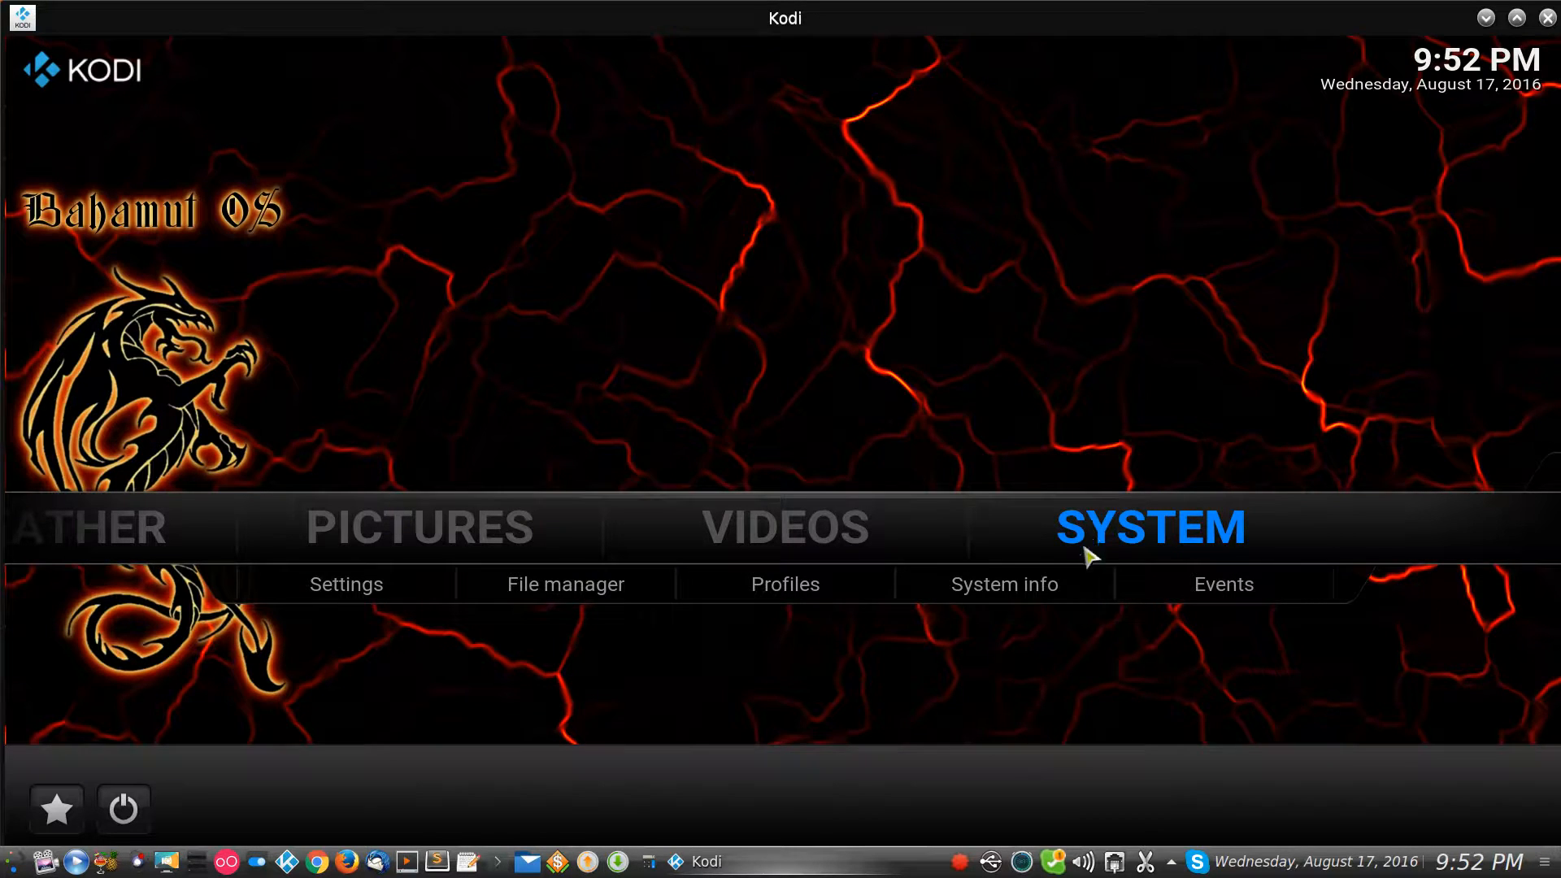
pyautogui.moveTo(376, 632)
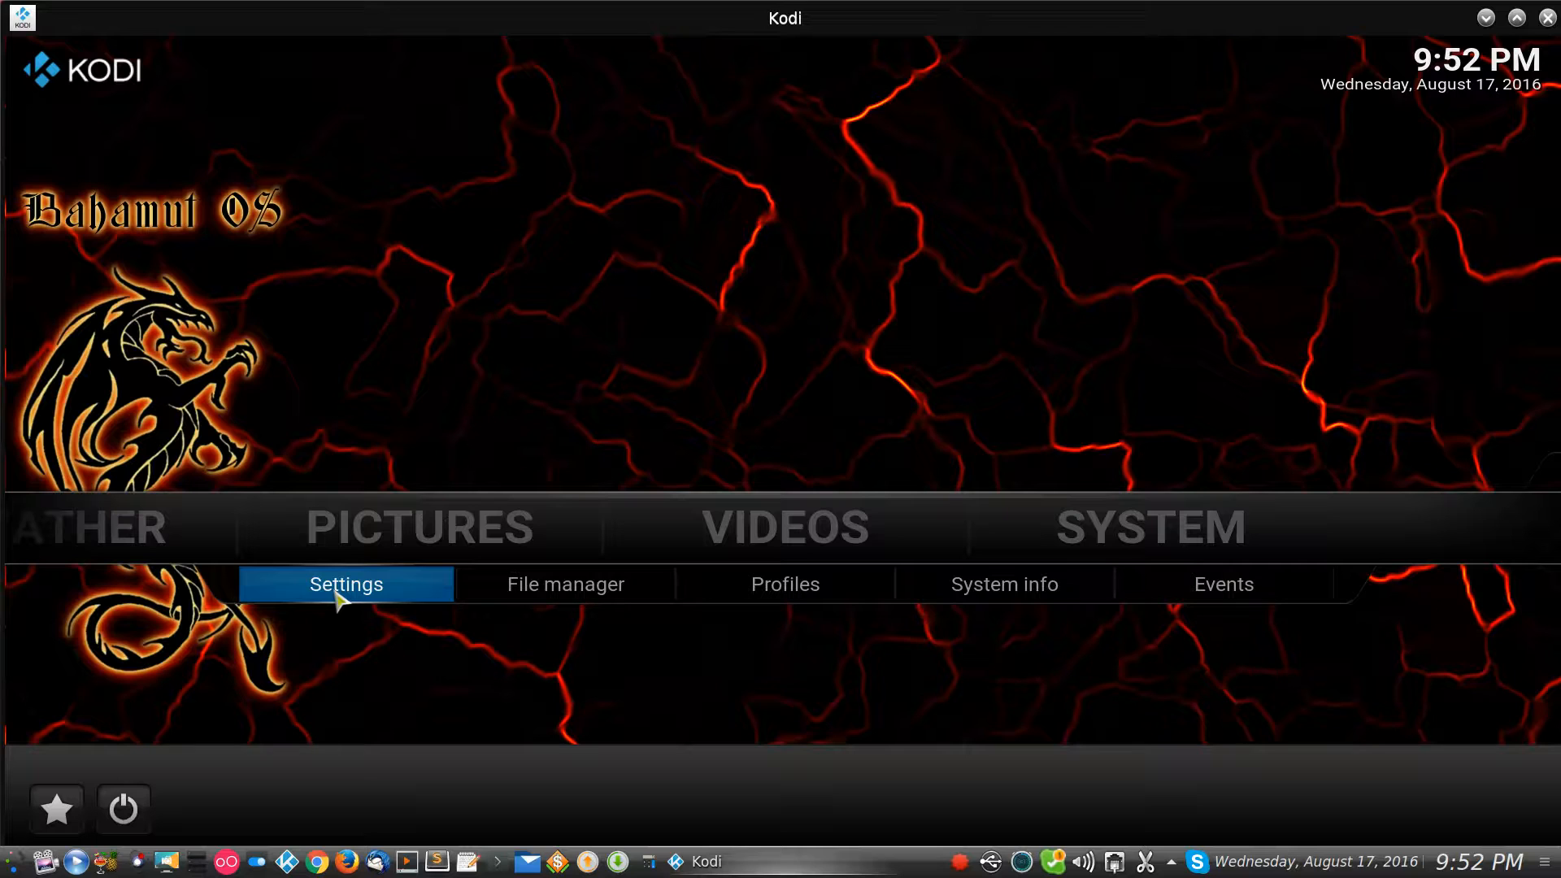
pyautogui.click(344, 584)
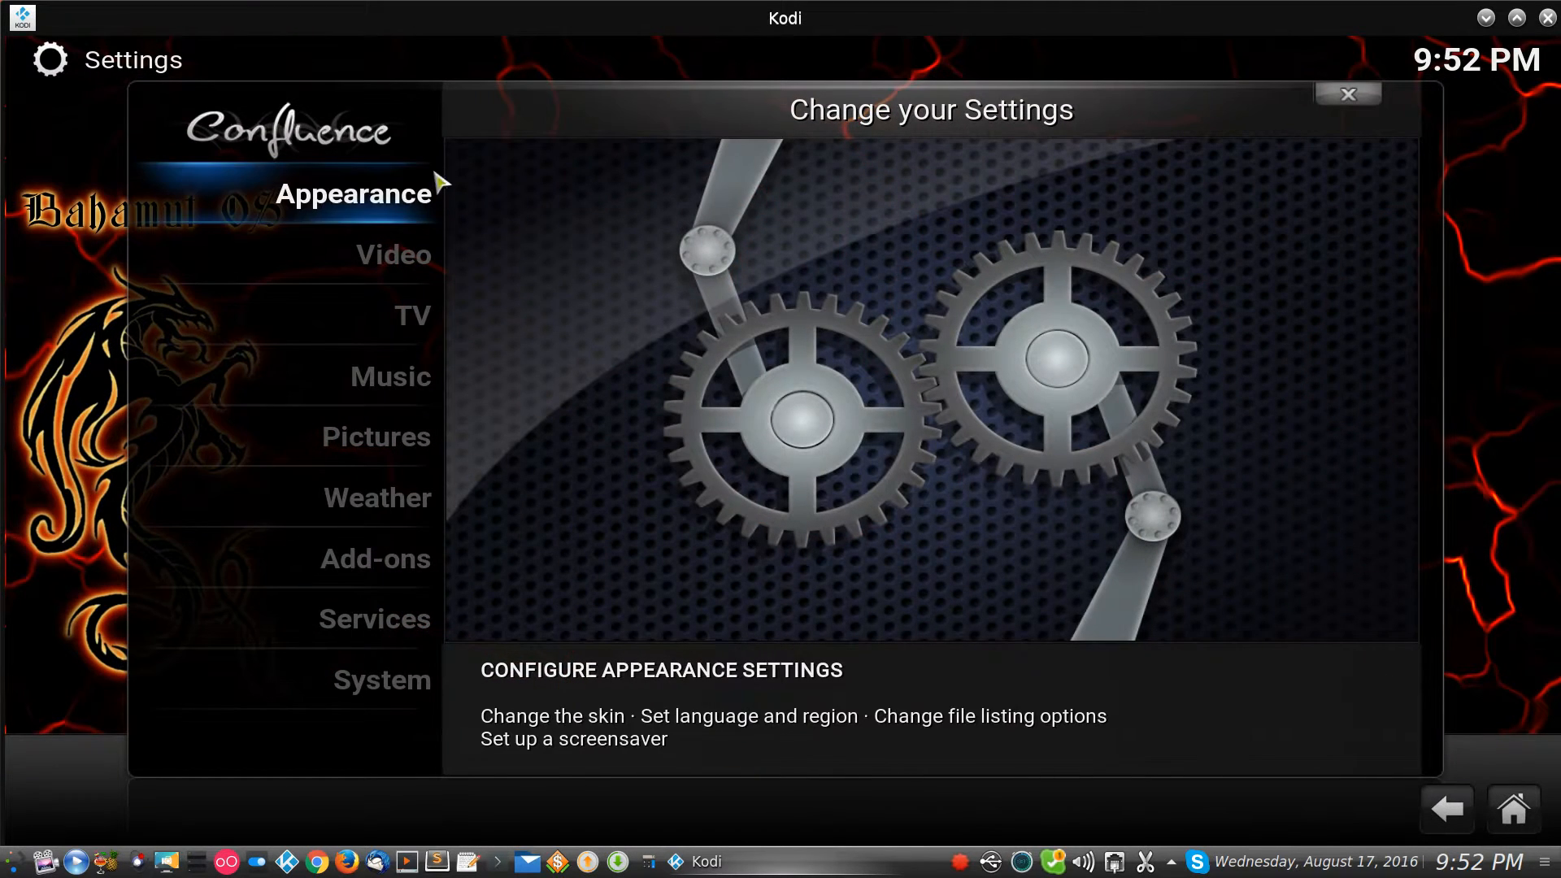
# Step: Go into the Weather settings, which show Yahoo! Weather as the service
pyautogui.click(375, 436)
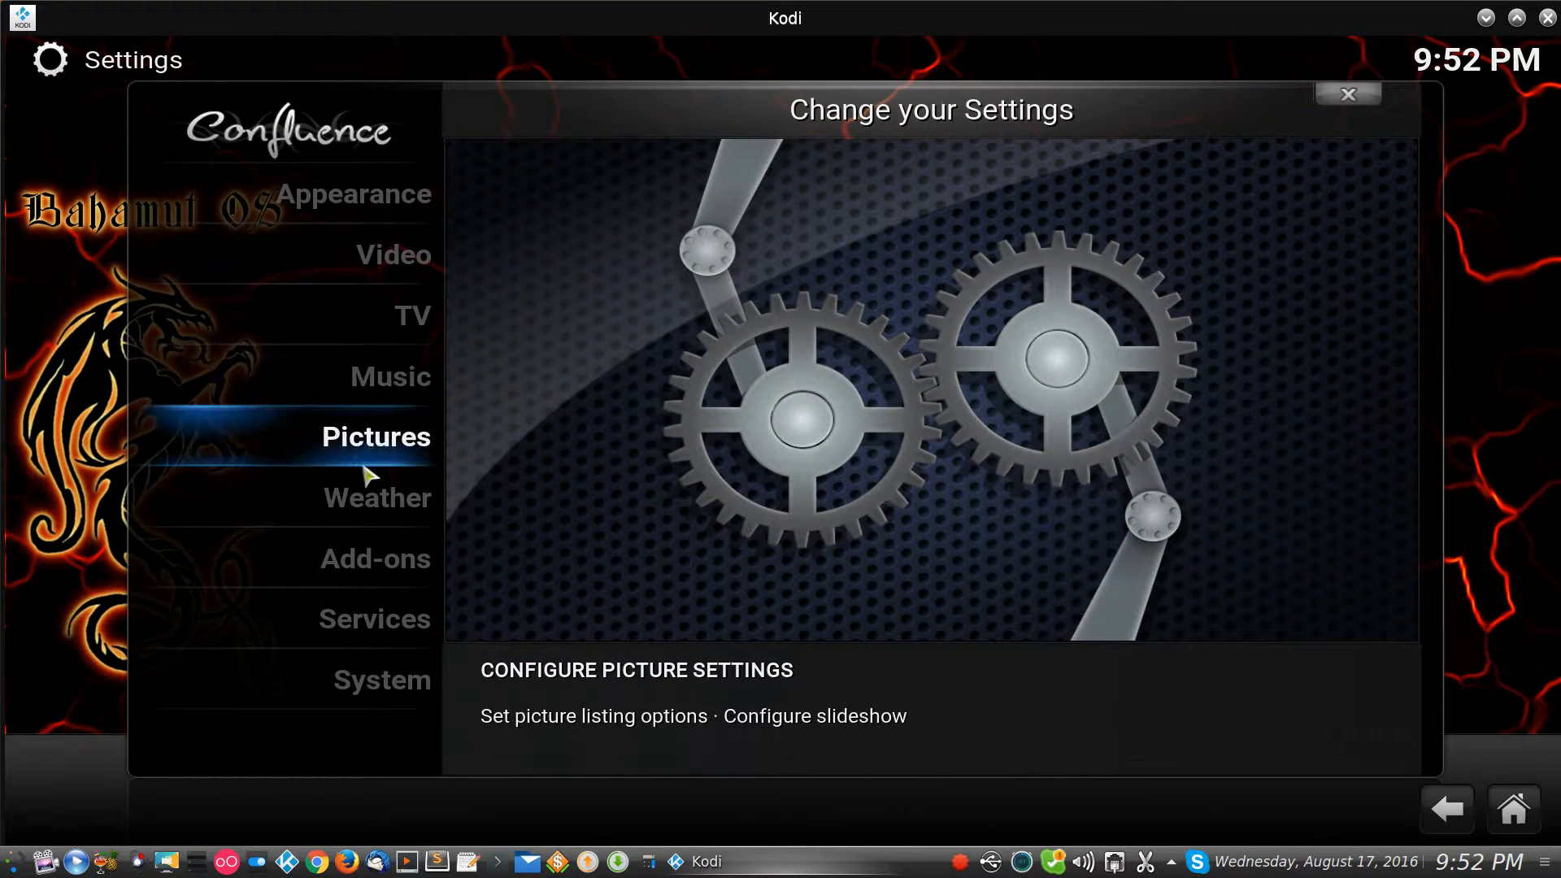
pyautogui.click(375, 497)
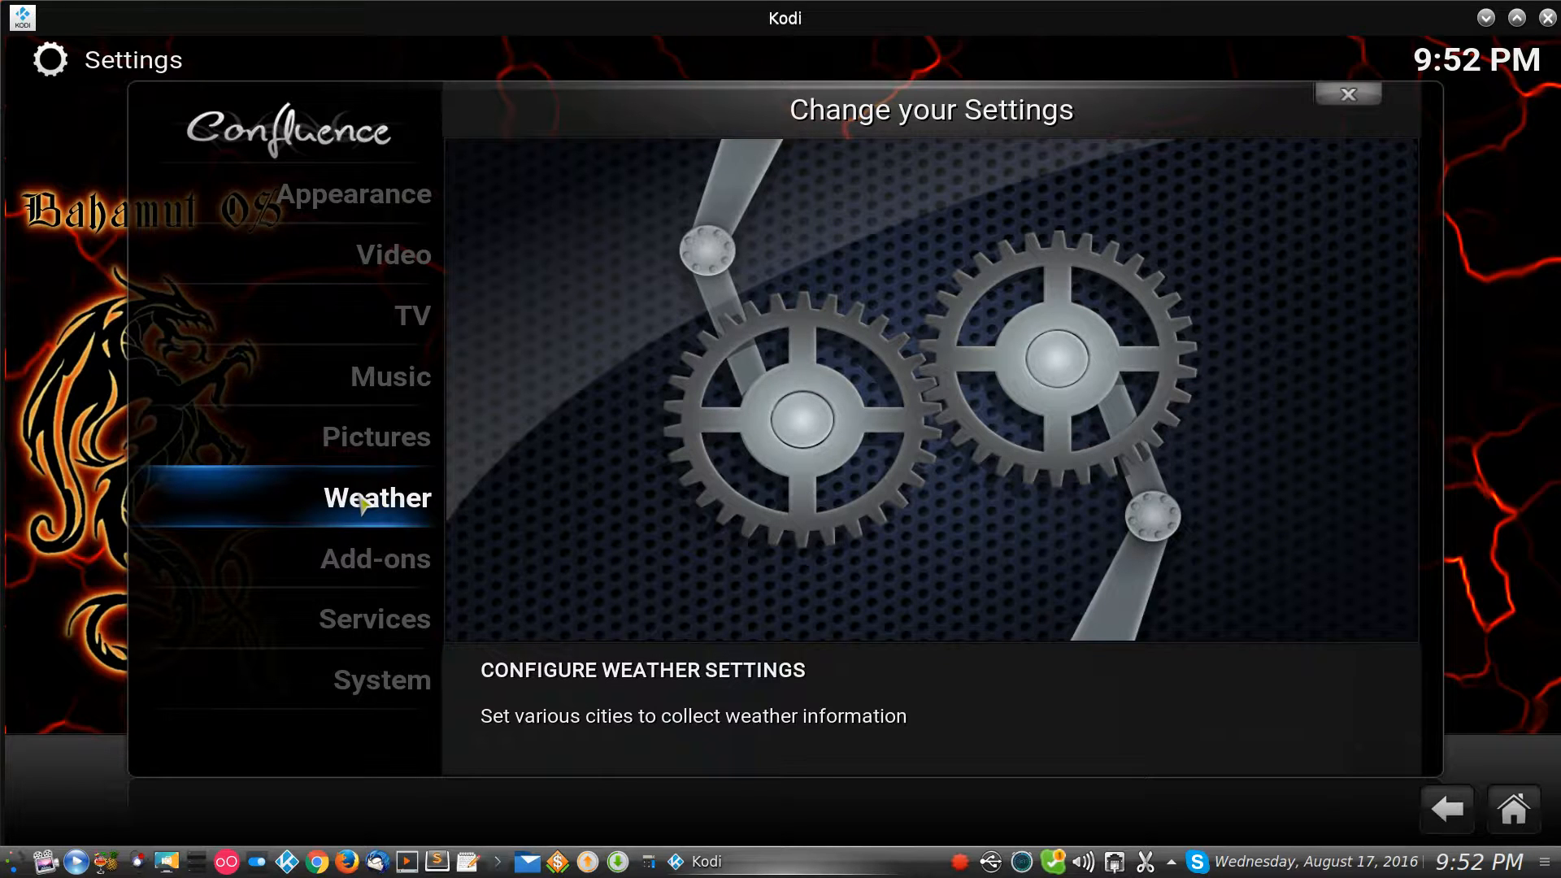
pyautogui.click(376, 498)
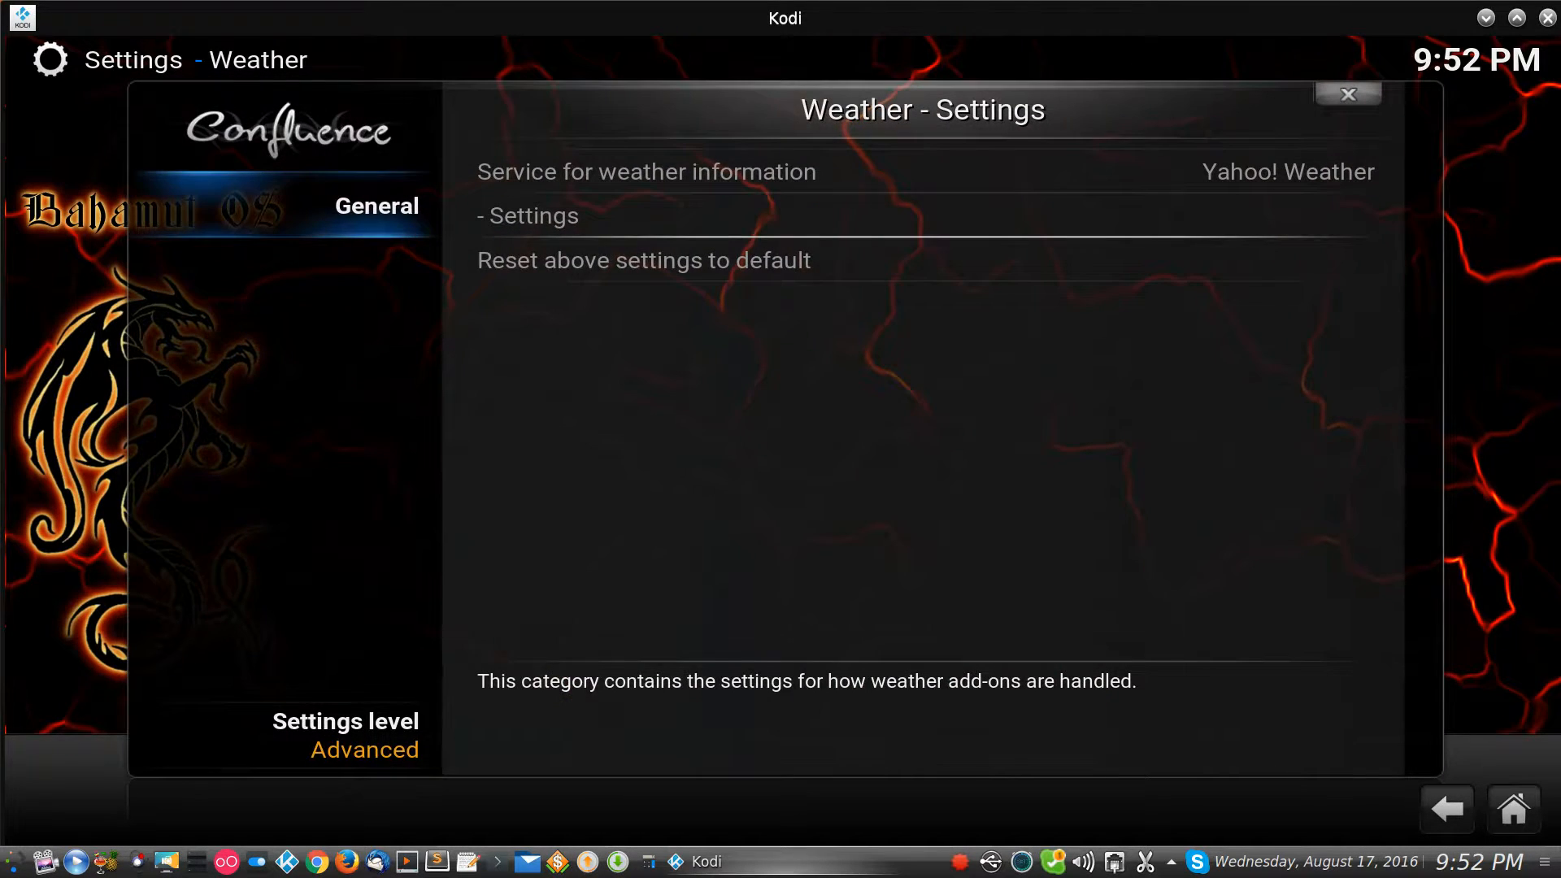
pyautogui.moveTo(1356, 196)
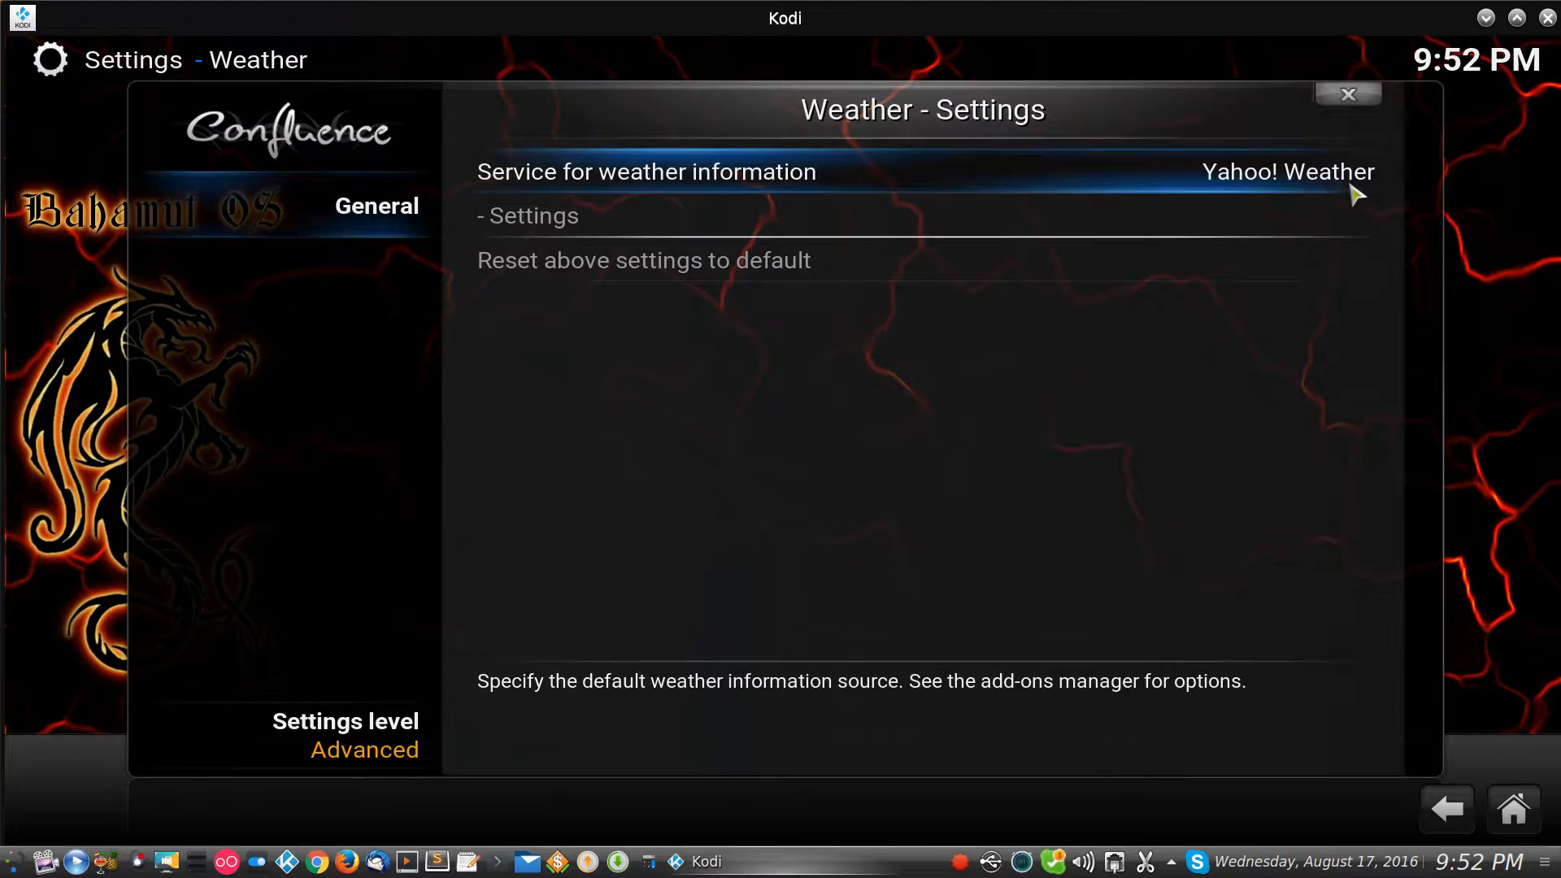
pyautogui.moveTo(1267, 194)
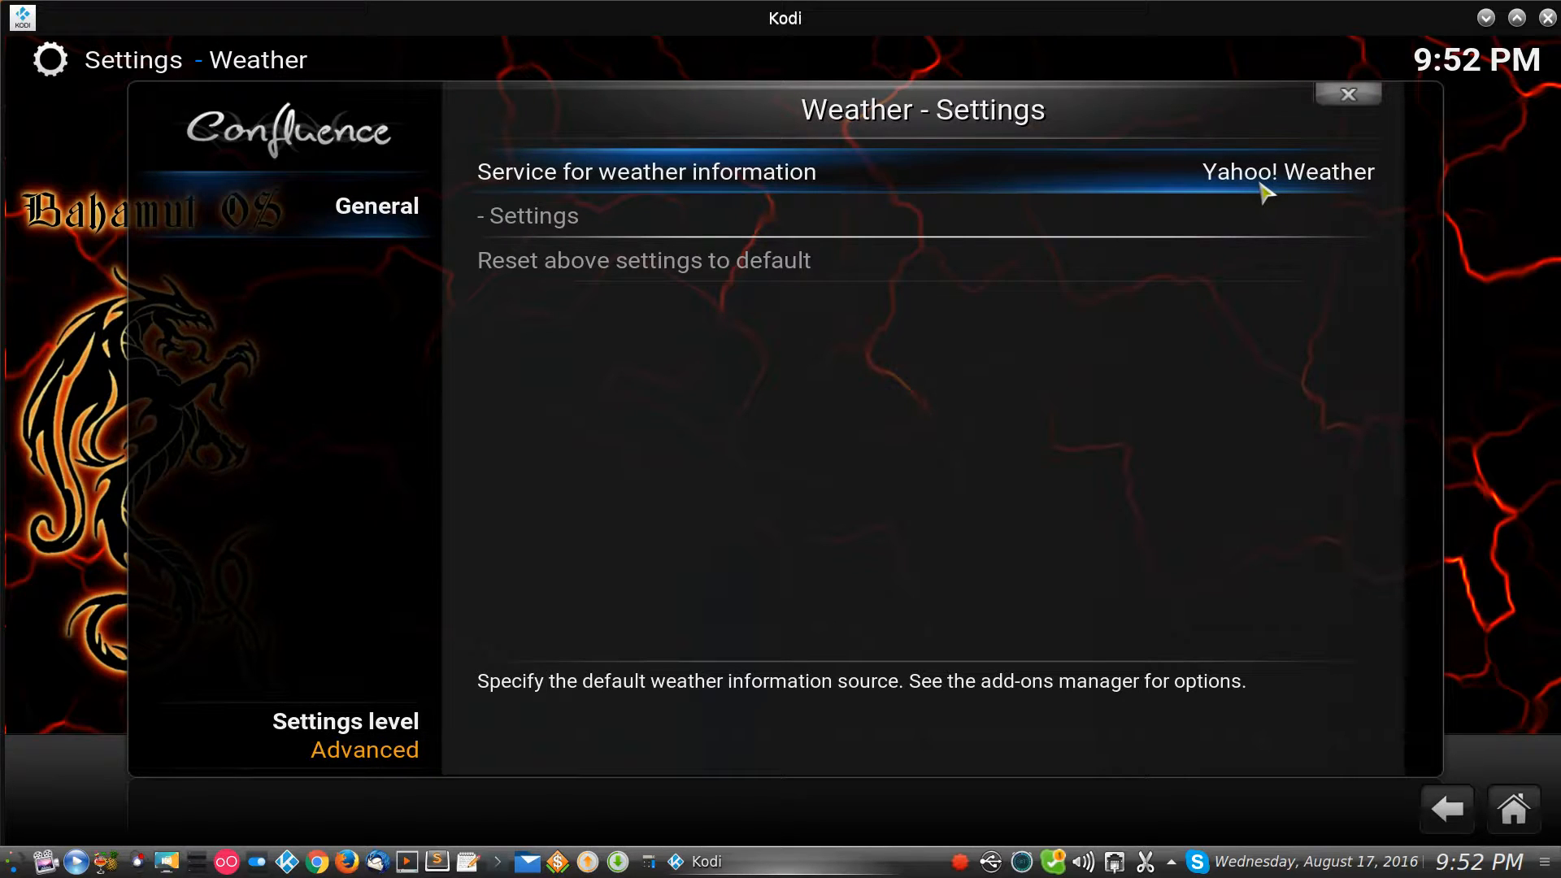
pyautogui.moveTo(1225, 189)
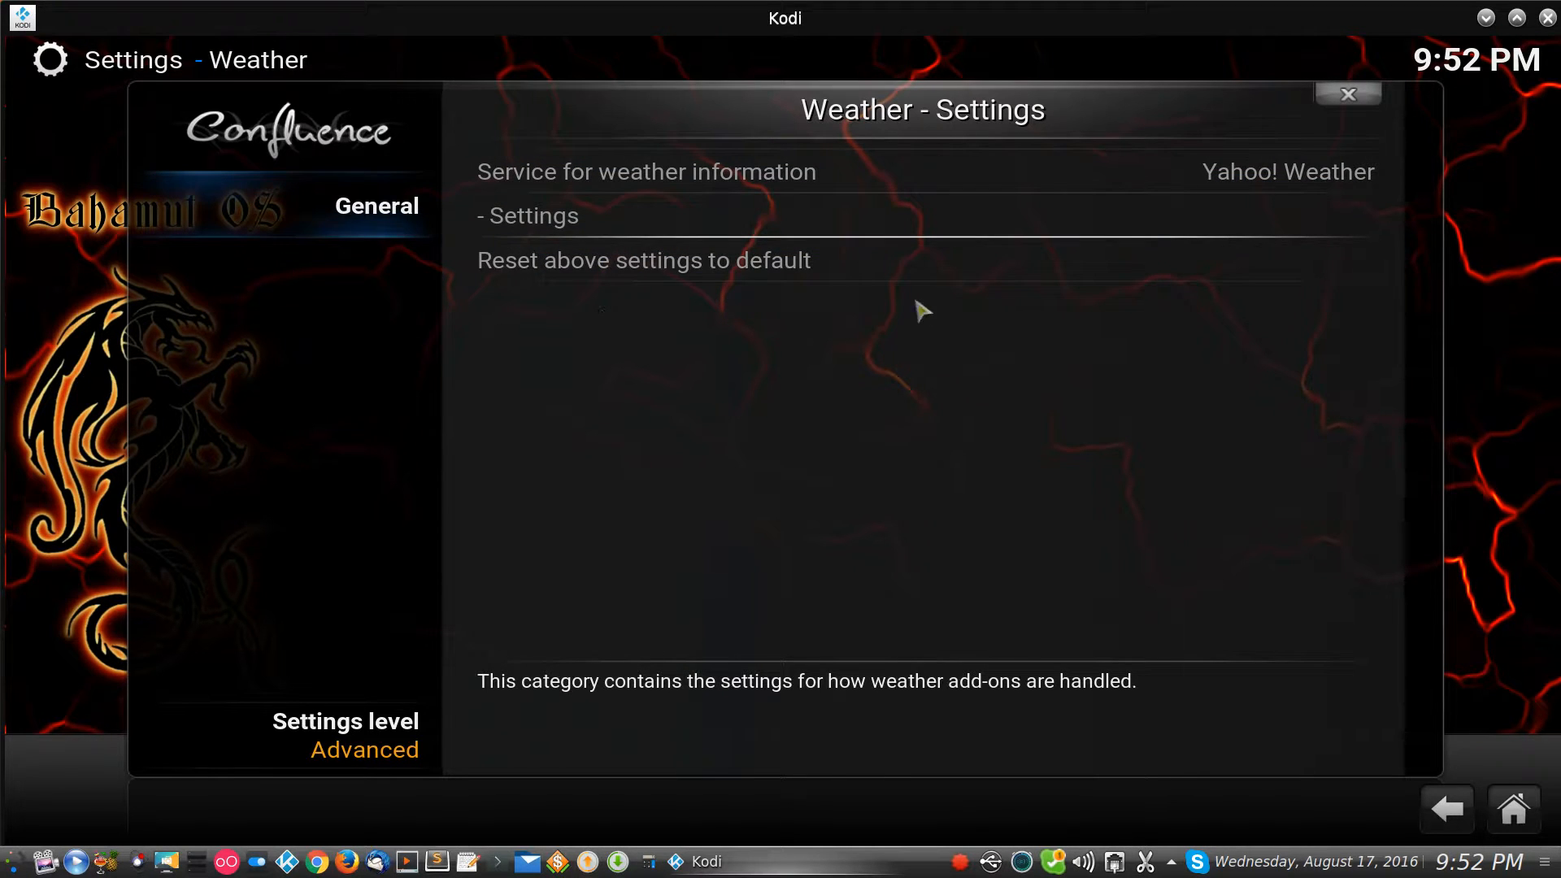
pyautogui.moveTo(343, 207)
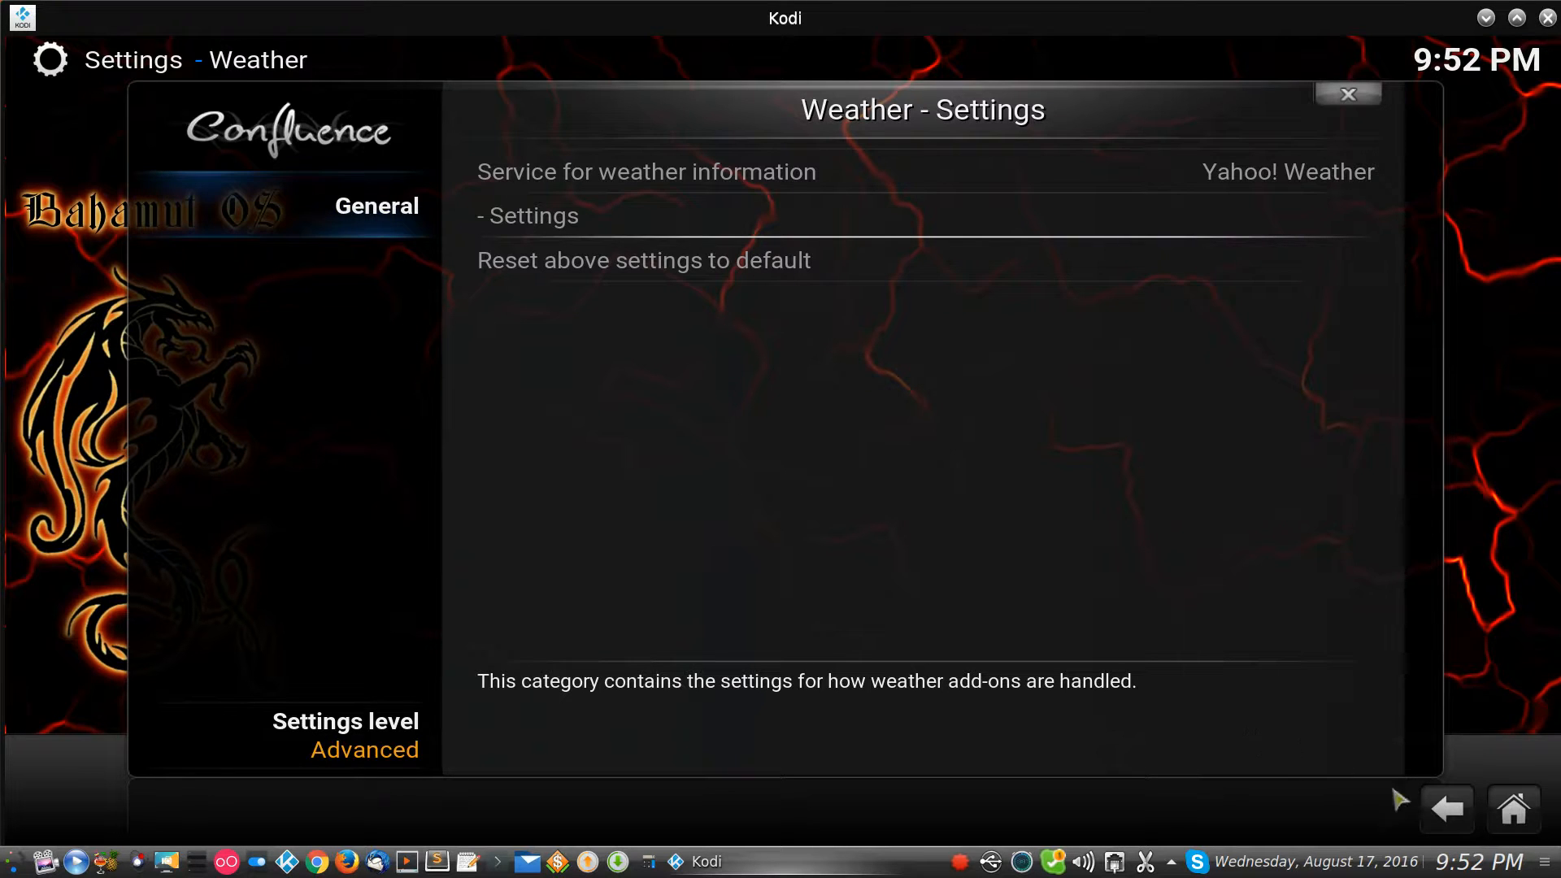
# Step: Return to Settings and enter Appearance, landing on the International page
pyautogui.click(1446, 808)
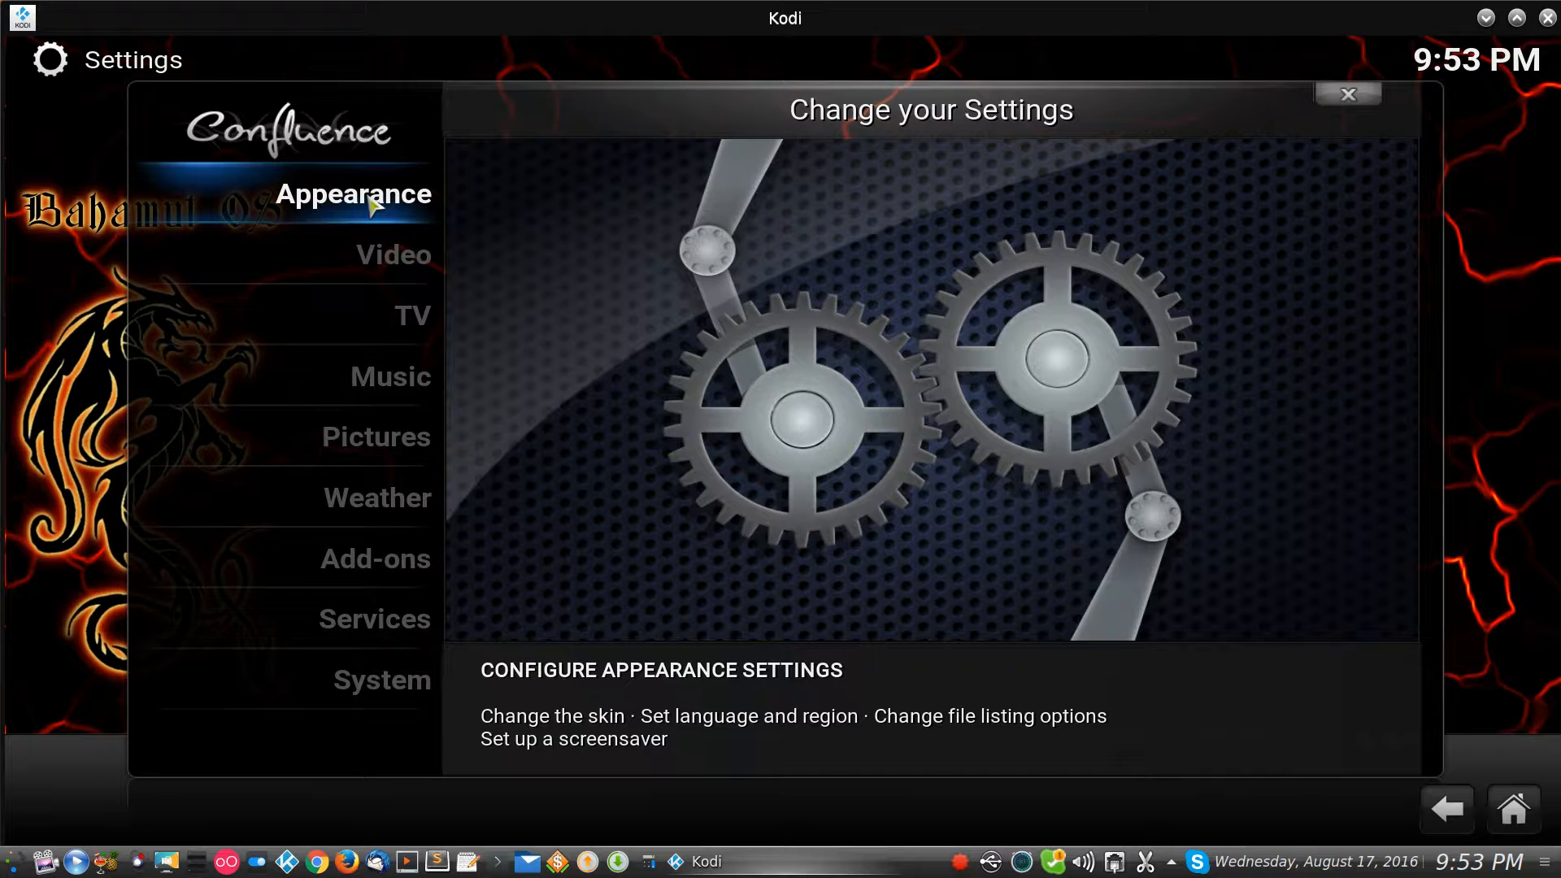
pyautogui.moveTo(317, 198)
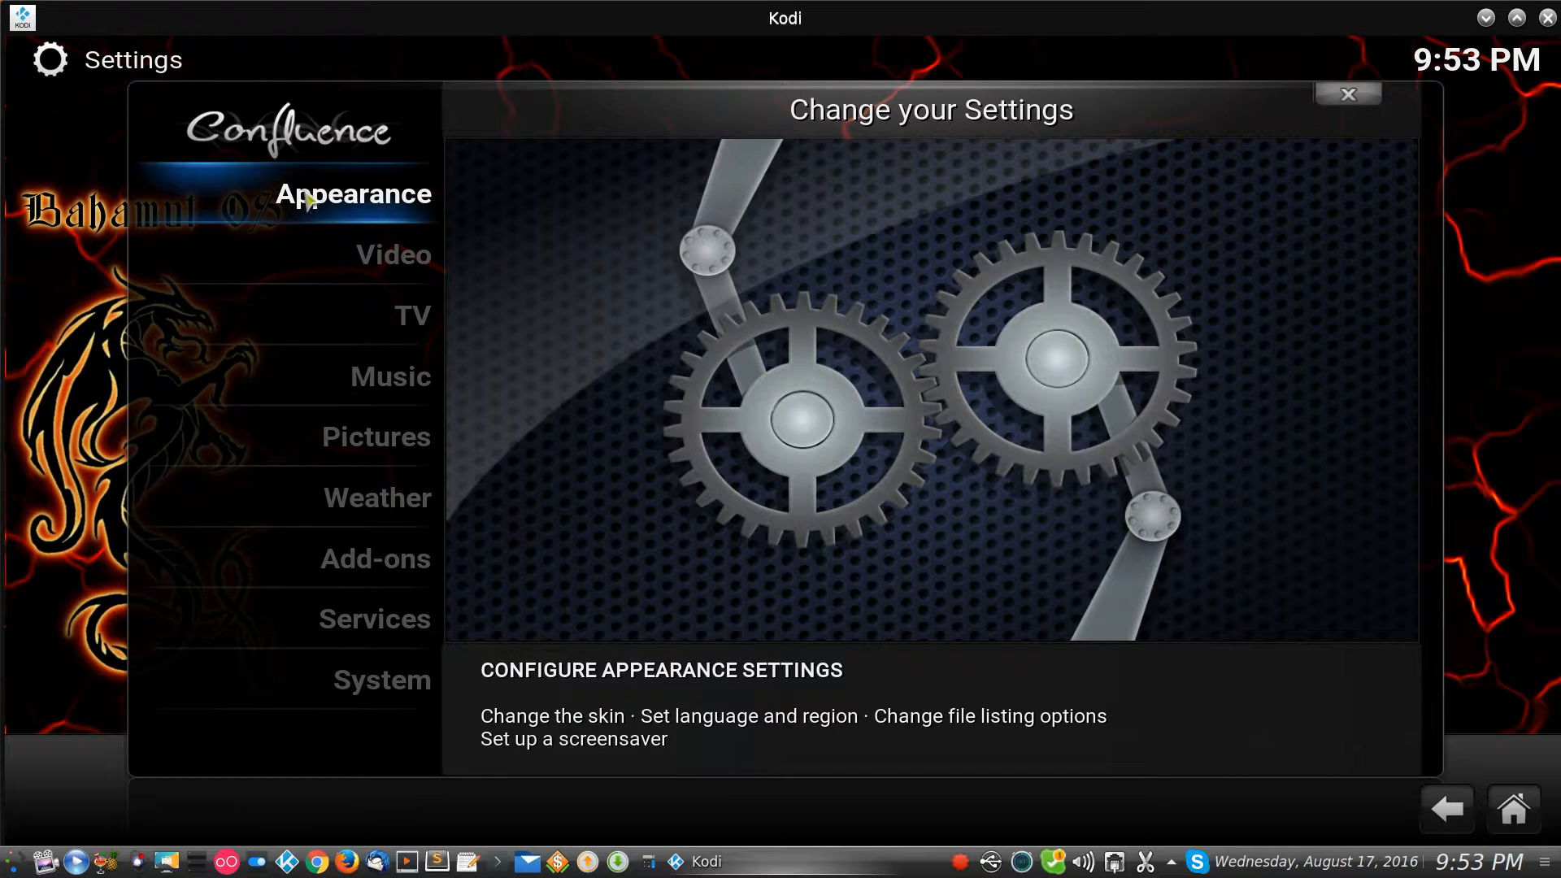
pyautogui.click(351, 194)
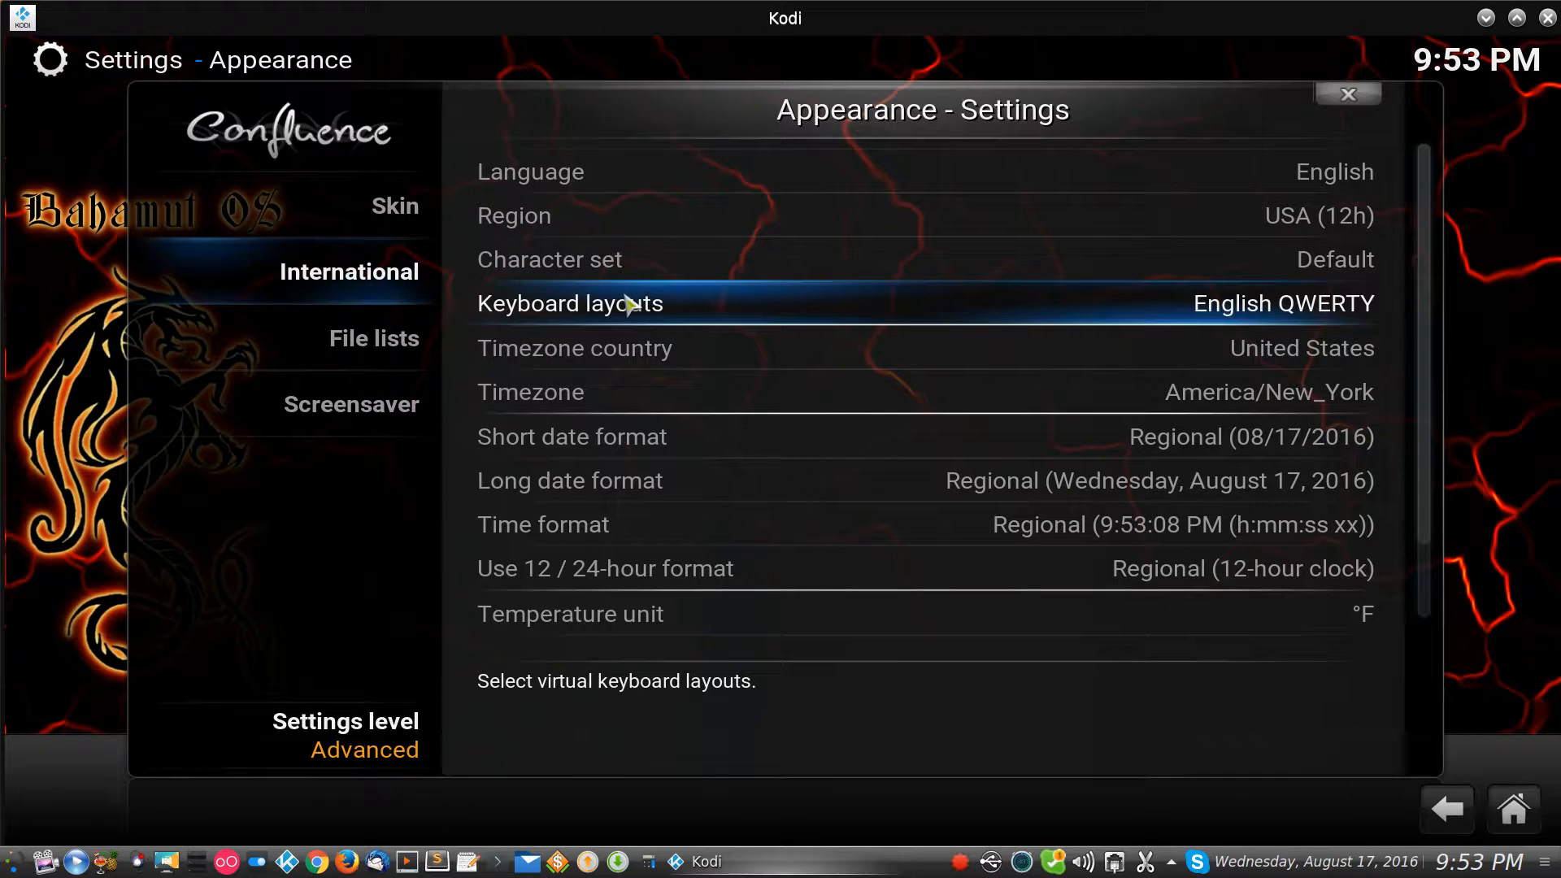
# Step: Change the temperature unit from °F to °C
pyautogui.click(570, 612)
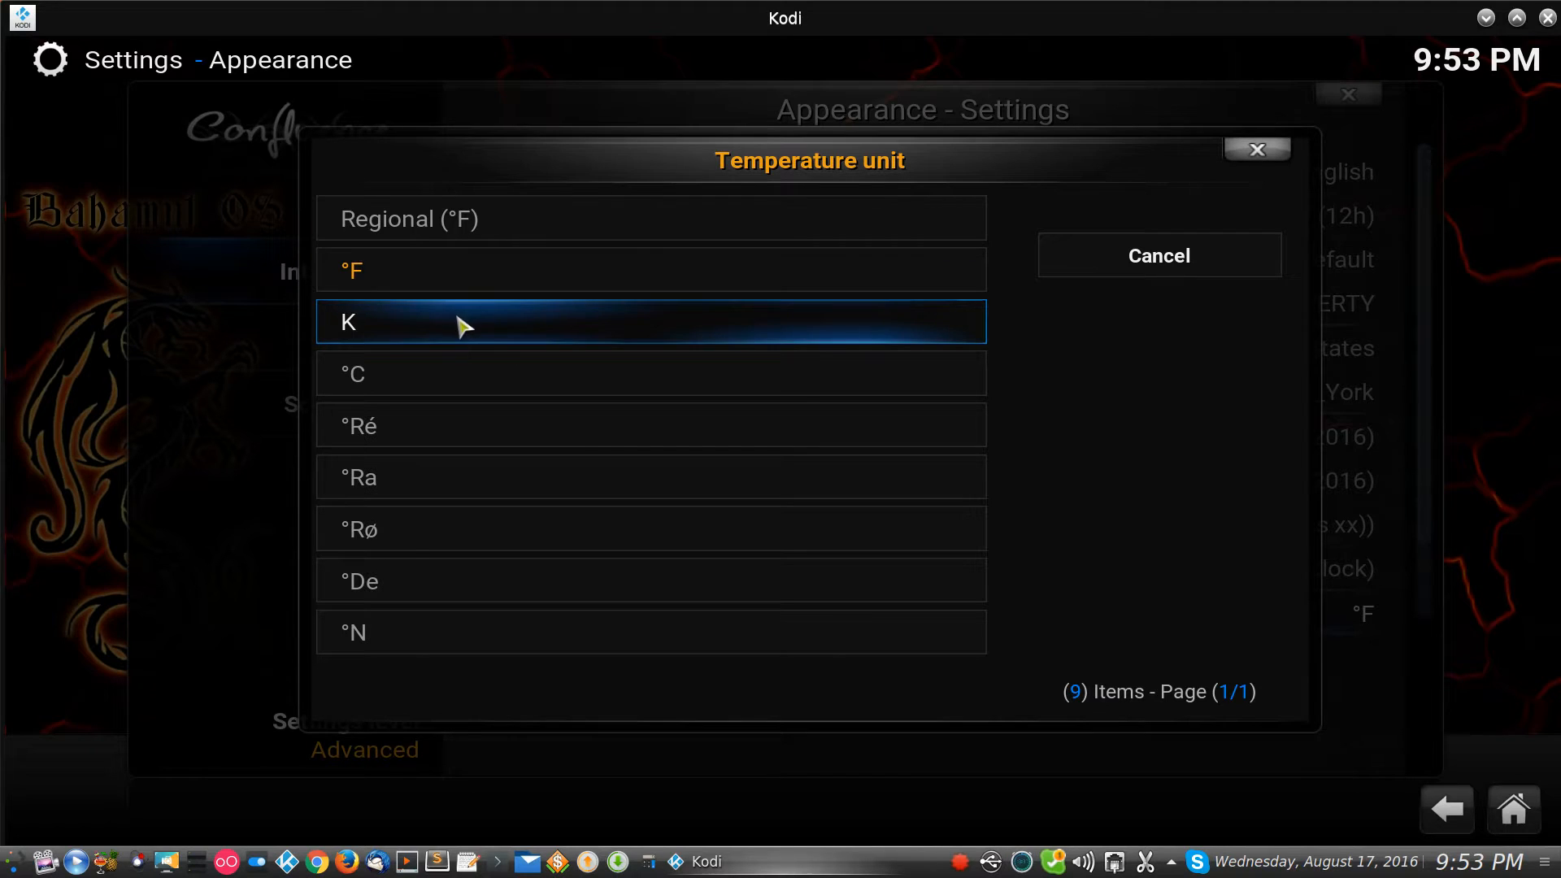
pyautogui.click(651, 374)
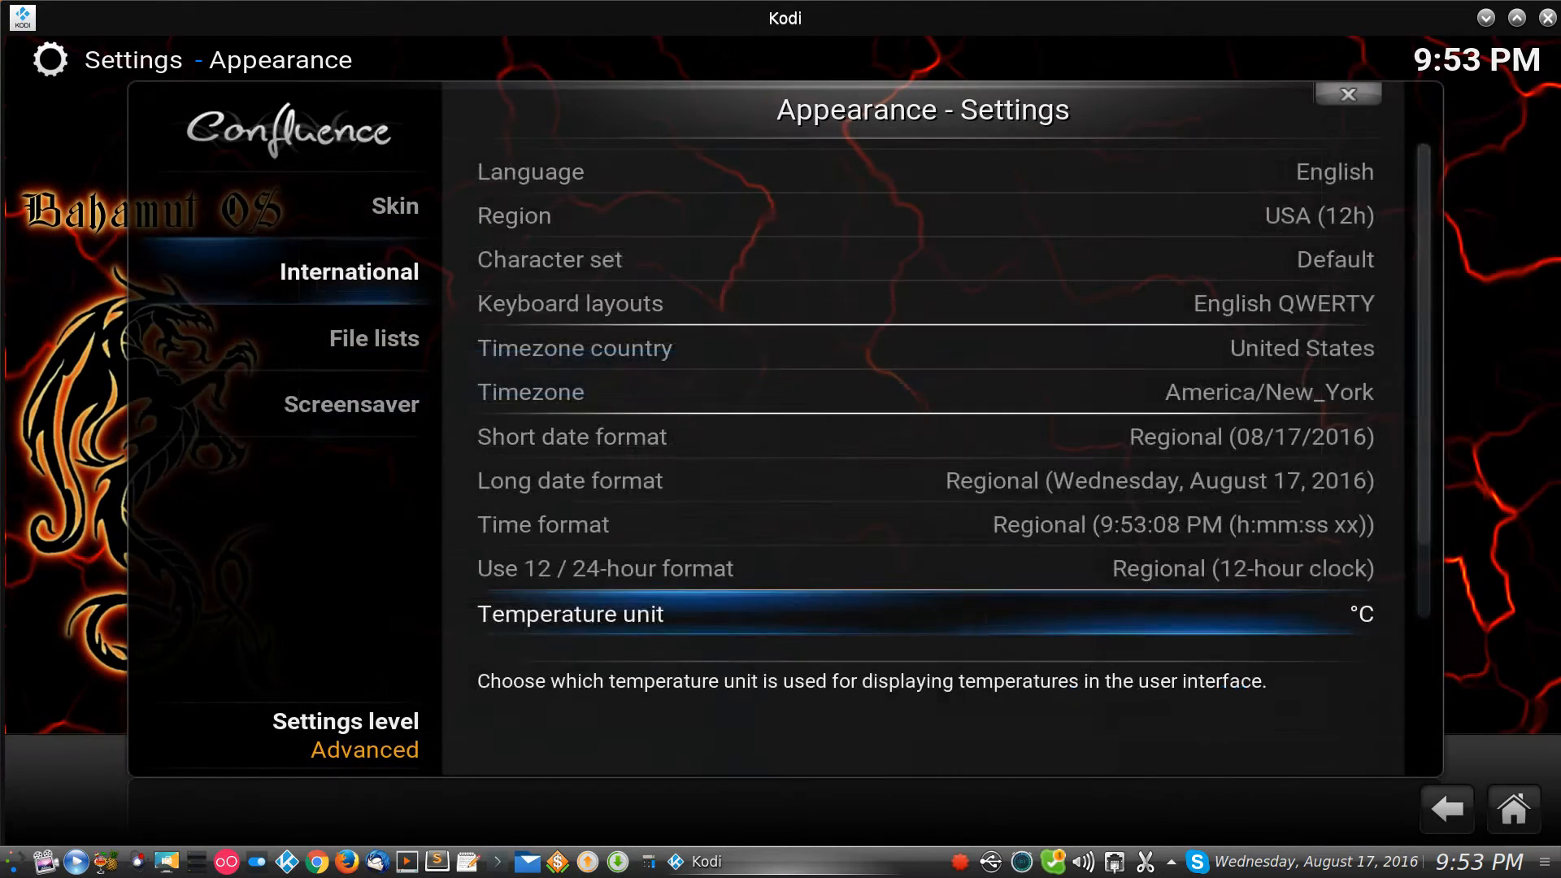
# Step: Visit the File lists page, then return to International with °C still shown
pyautogui.click(374, 338)
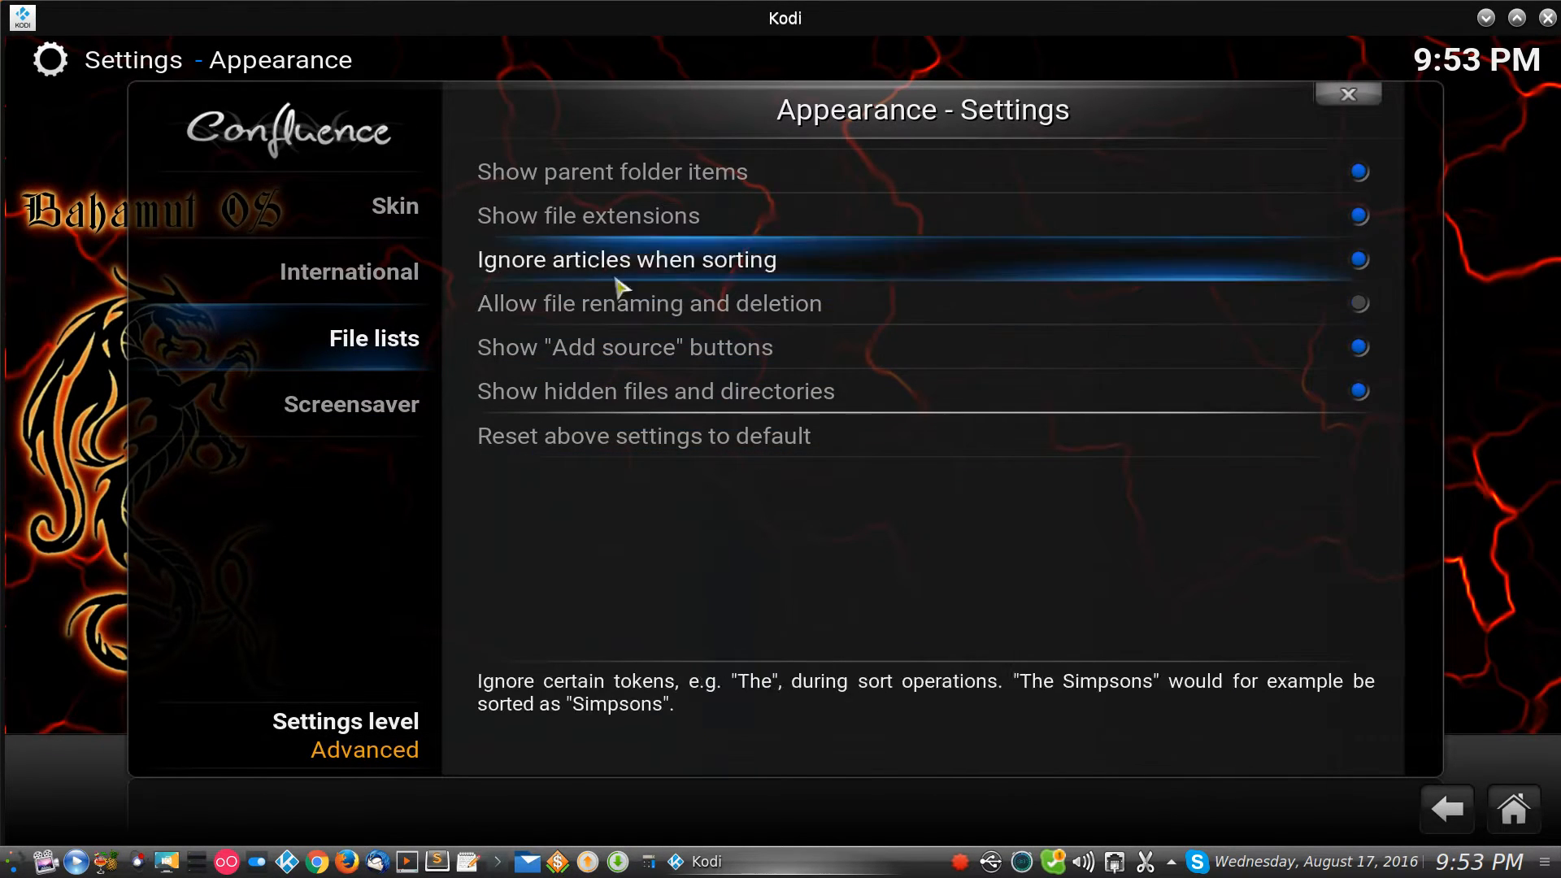
pyautogui.click(350, 271)
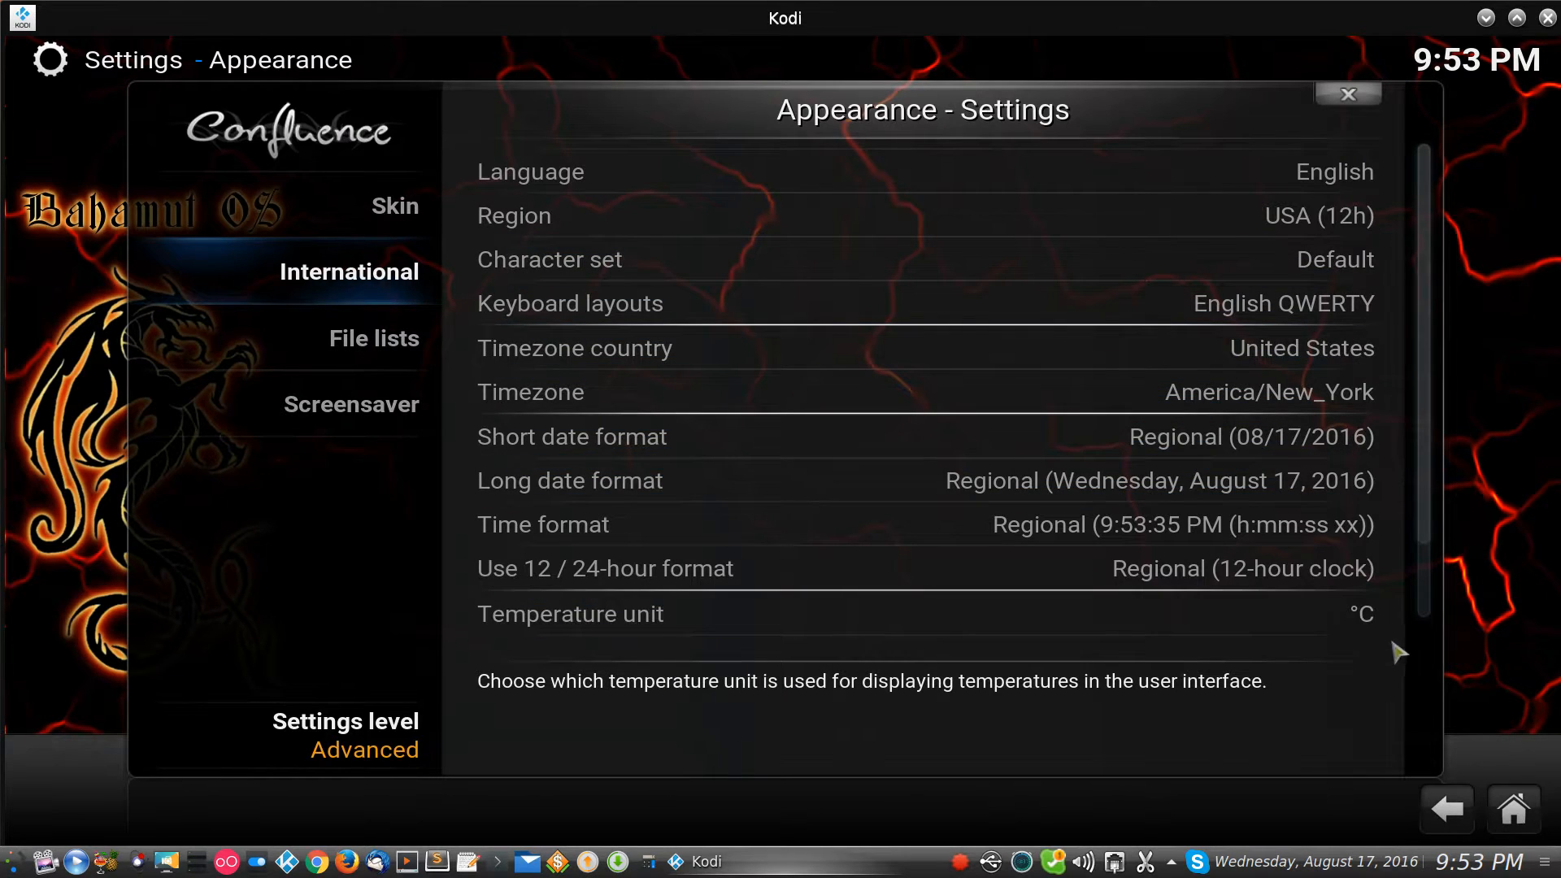
pyautogui.moveTo(1354, 615)
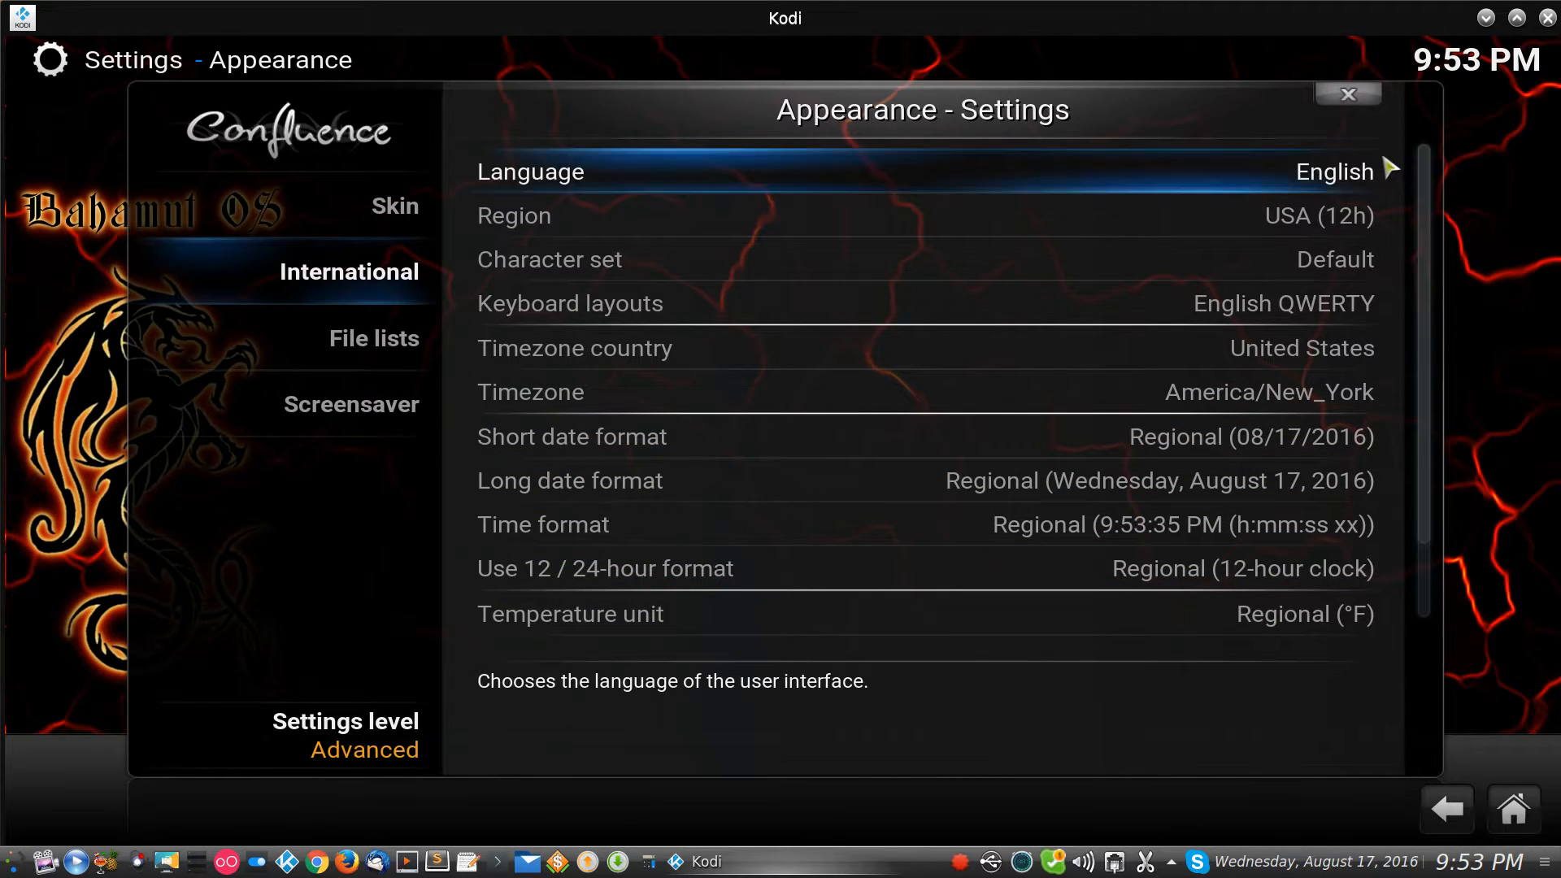
pyautogui.moveTo(1346, 94)
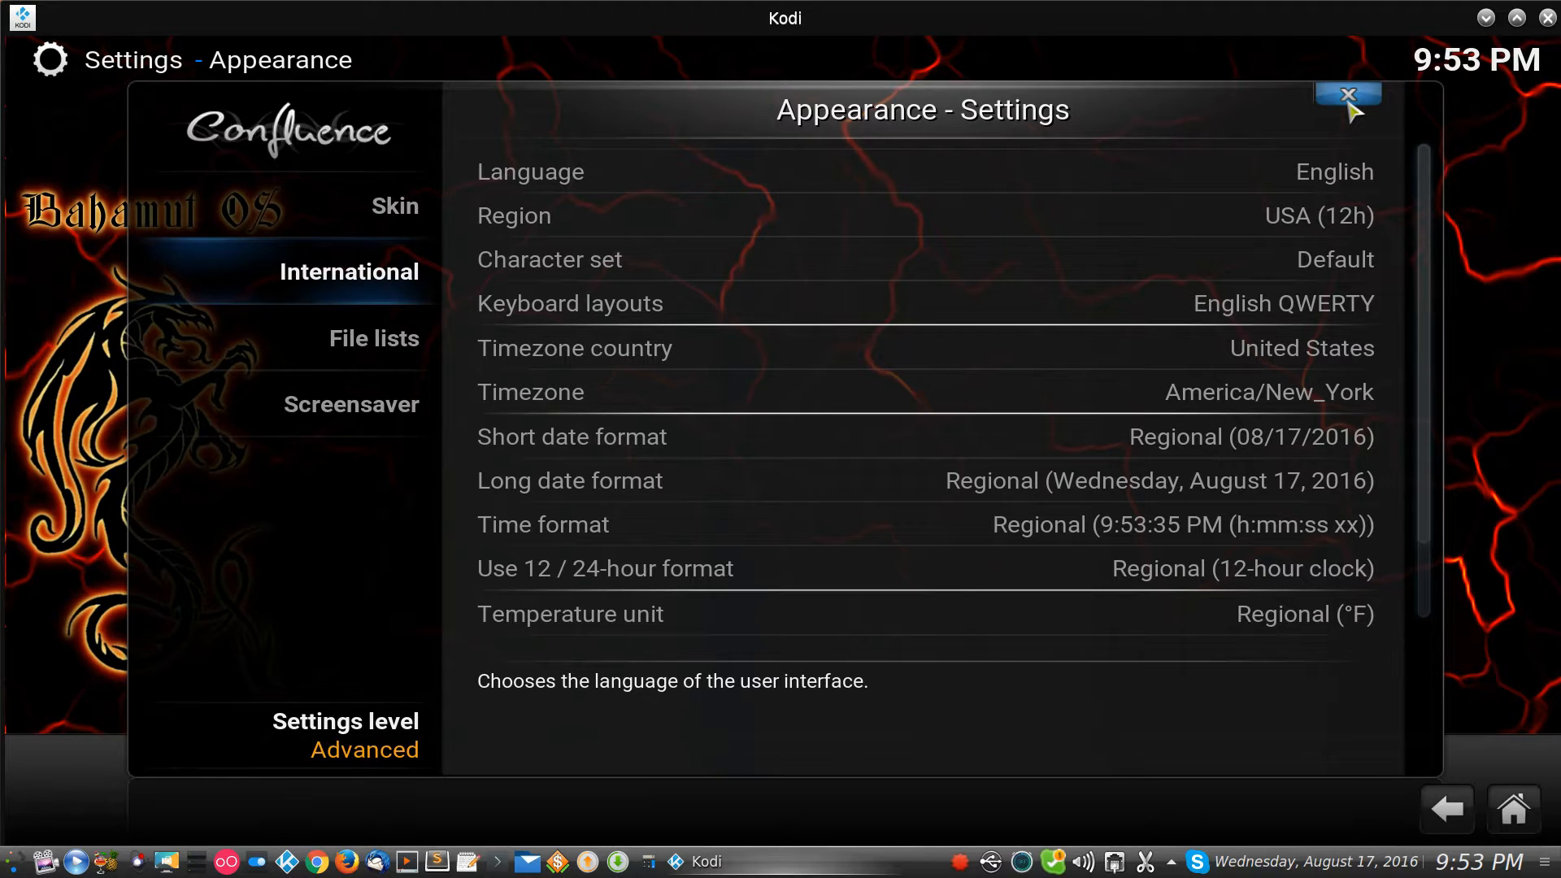